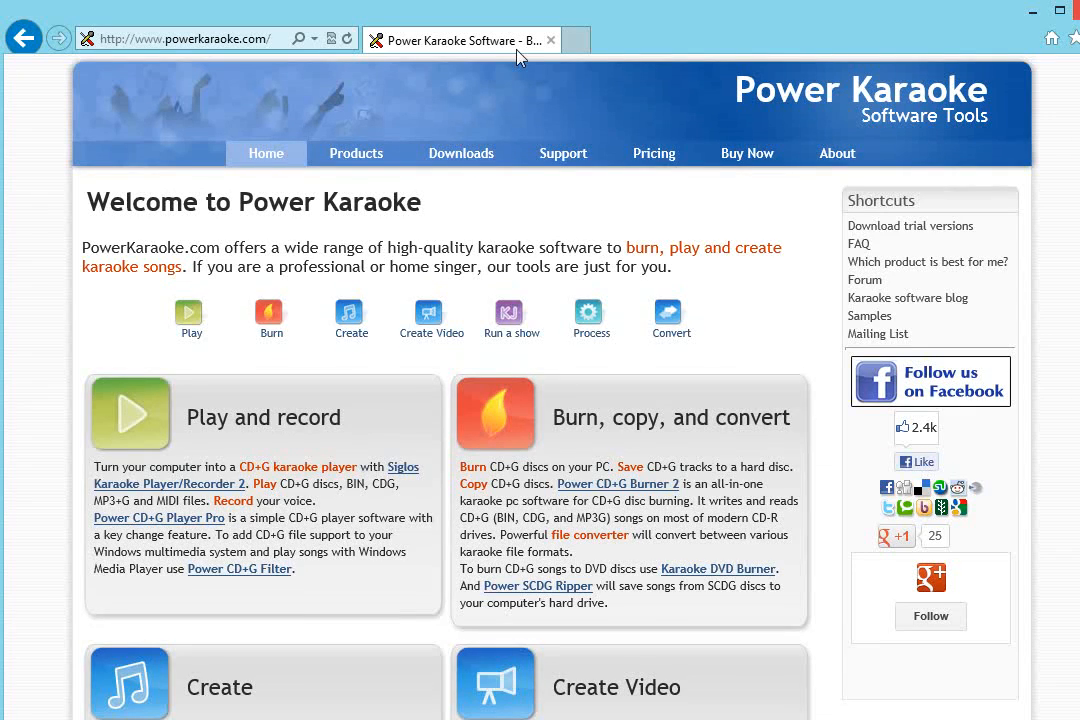
pyautogui.moveTo(508, 72)
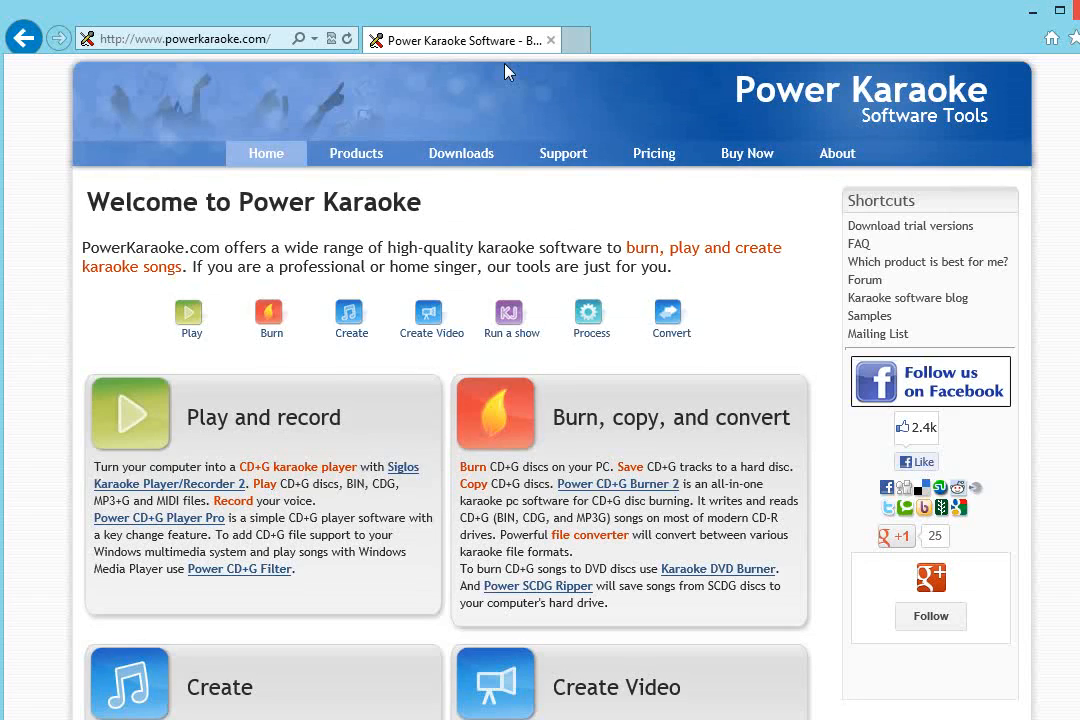
pyautogui.moveTo(558, 82)
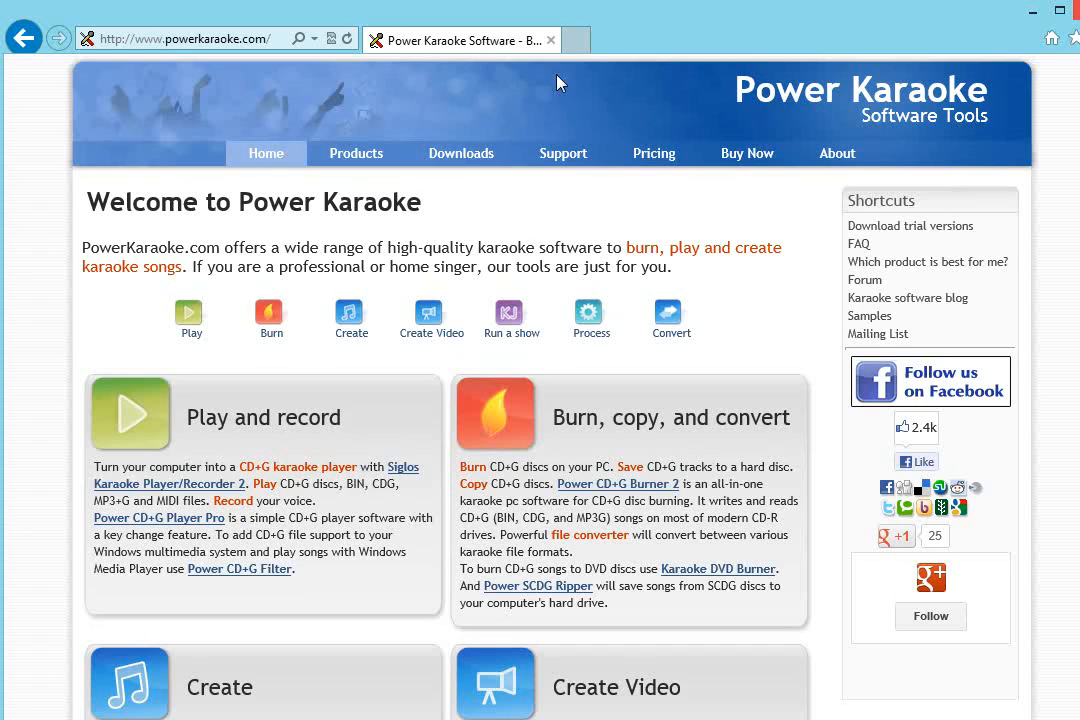
pyautogui.moveTo(1028, 12)
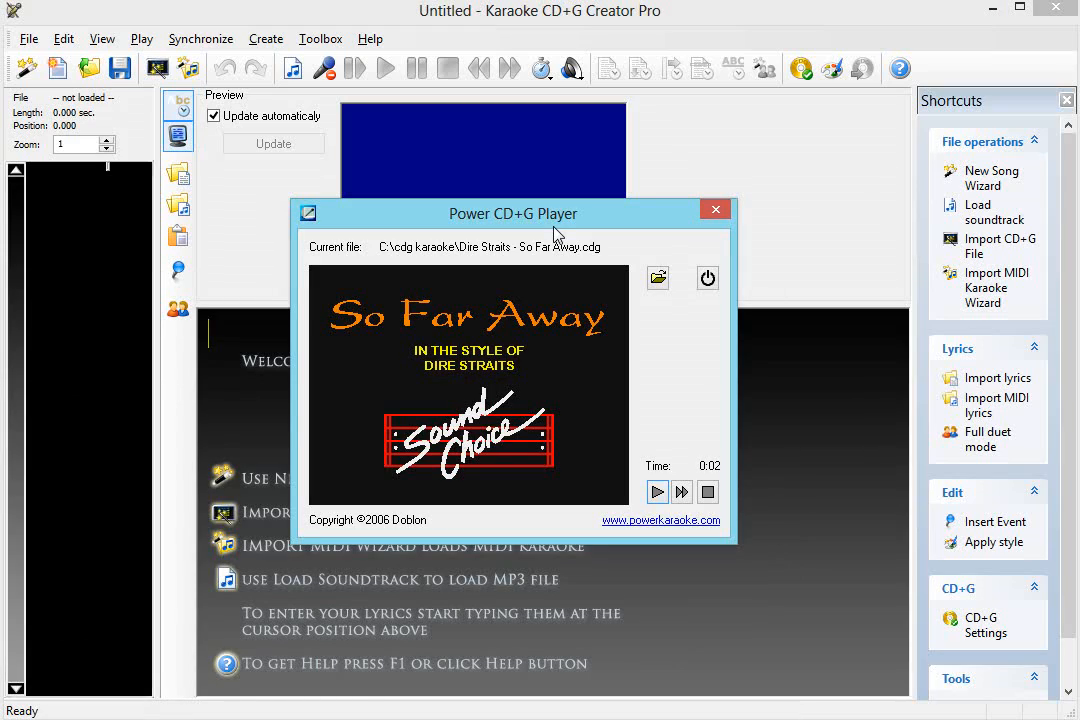
pyautogui.moveTo(700, 349)
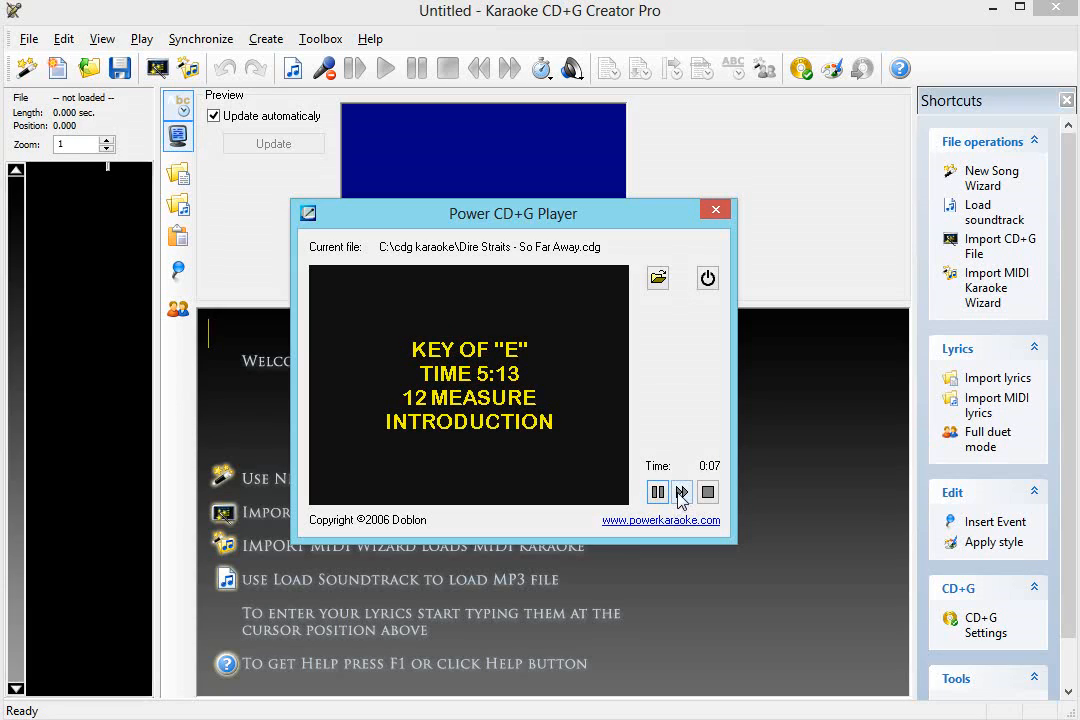
pyautogui.moveTo(682, 491)
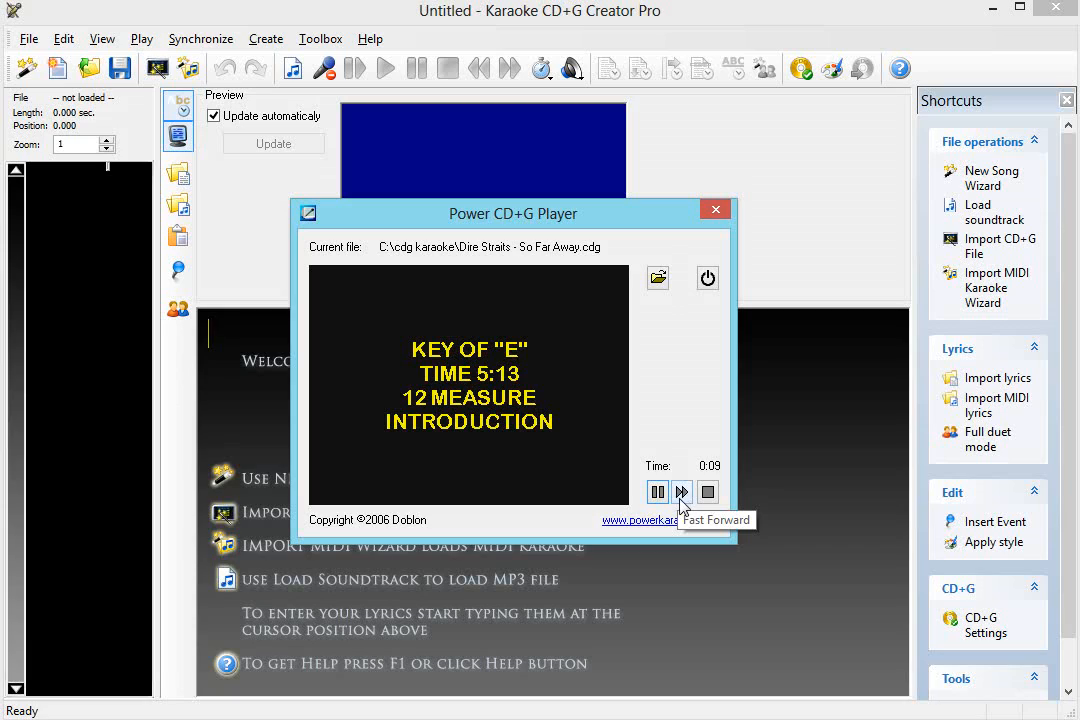
# Fast-forward 'So Far Away' past its intro, stop at 0:36, and close Power CD+G Player.
pyautogui.click(683, 491)
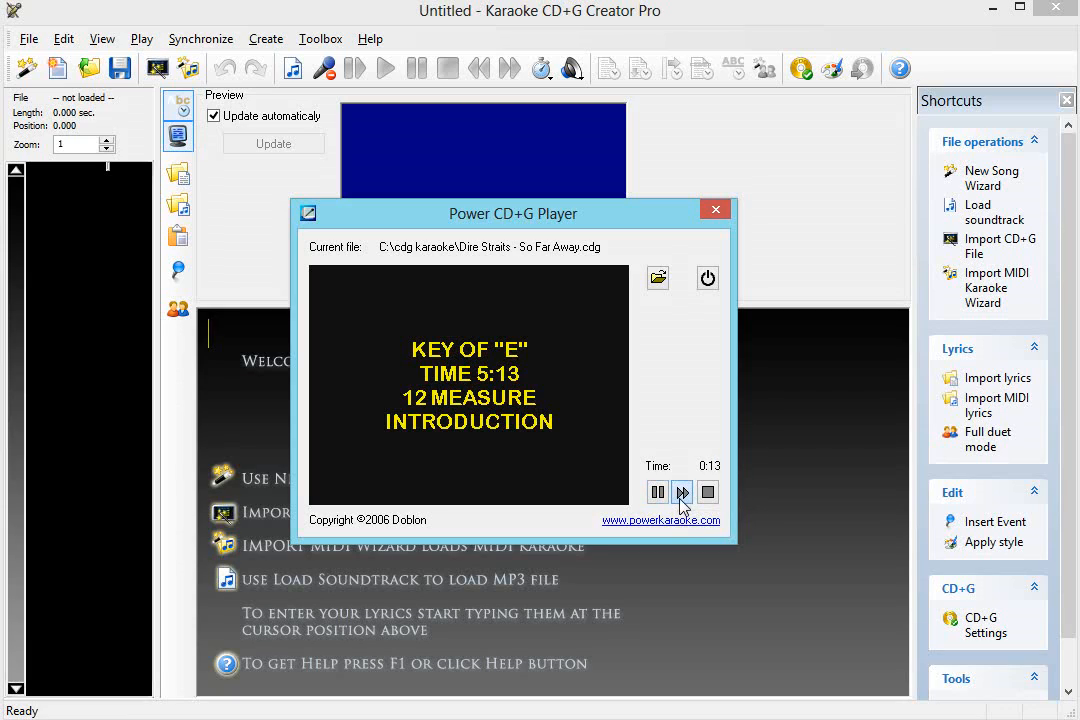
pyautogui.click(681, 491)
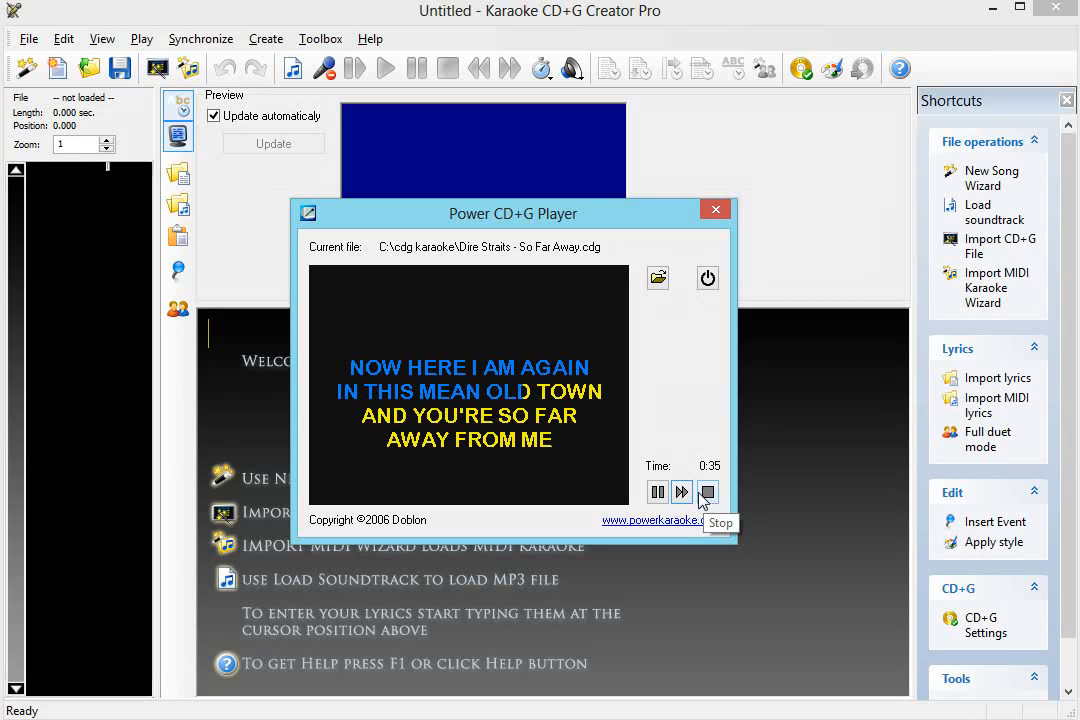
pyautogui.click(657, 491)
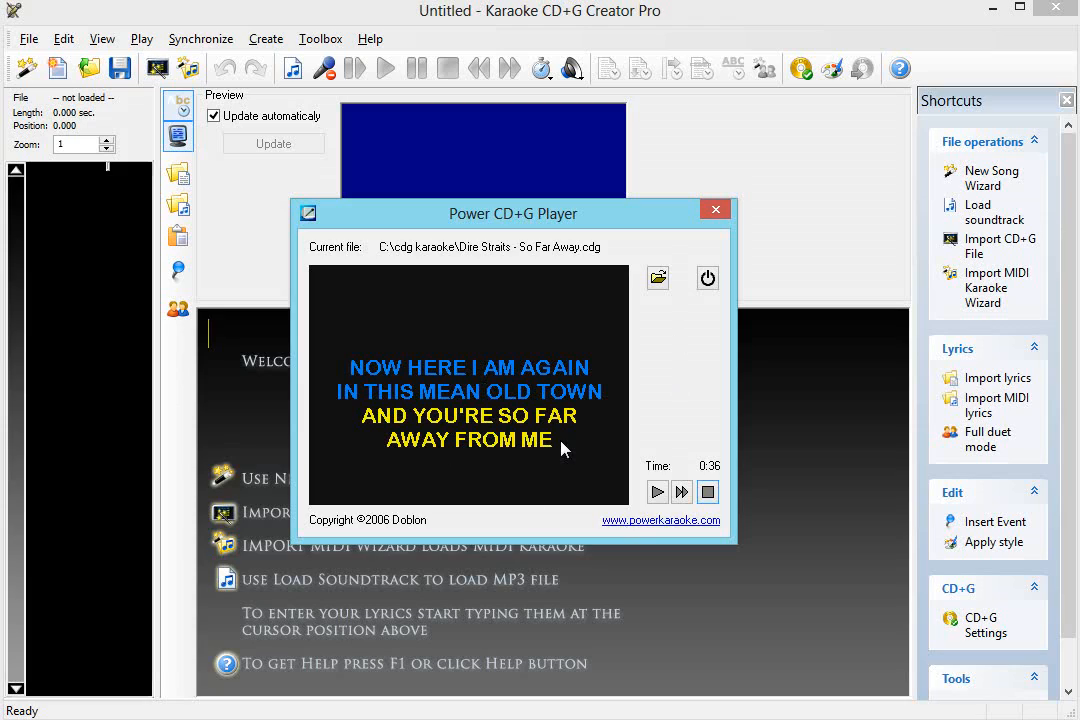
pyautogui.moveTo(660, 385)
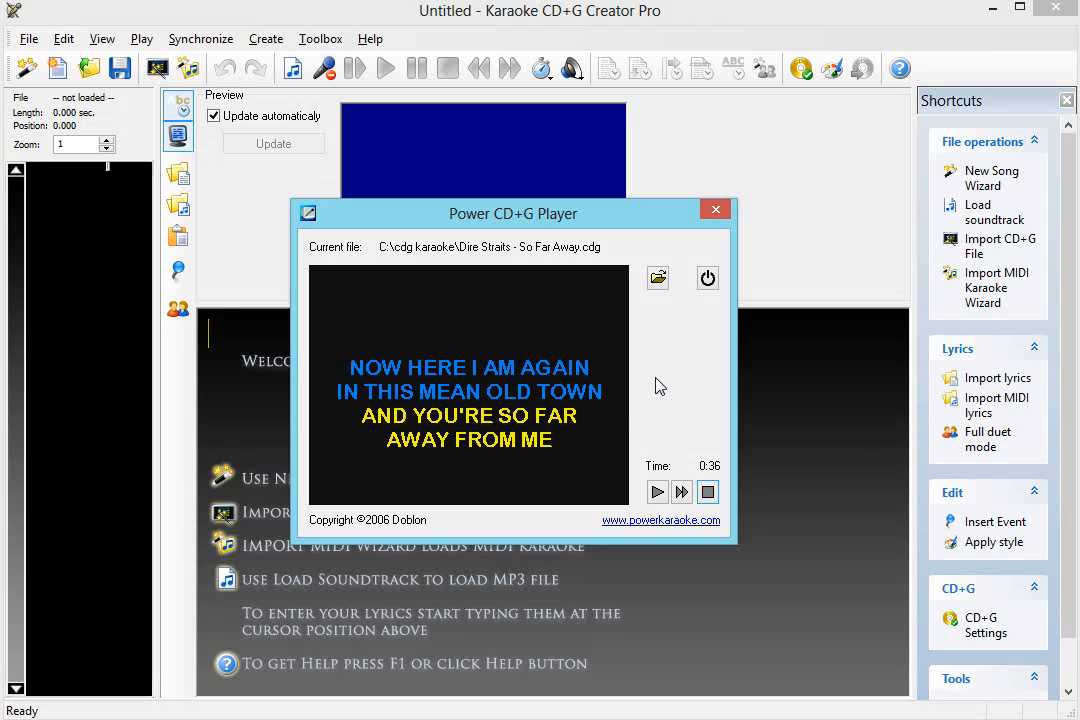
pyautogui.moveTo(707, 278)
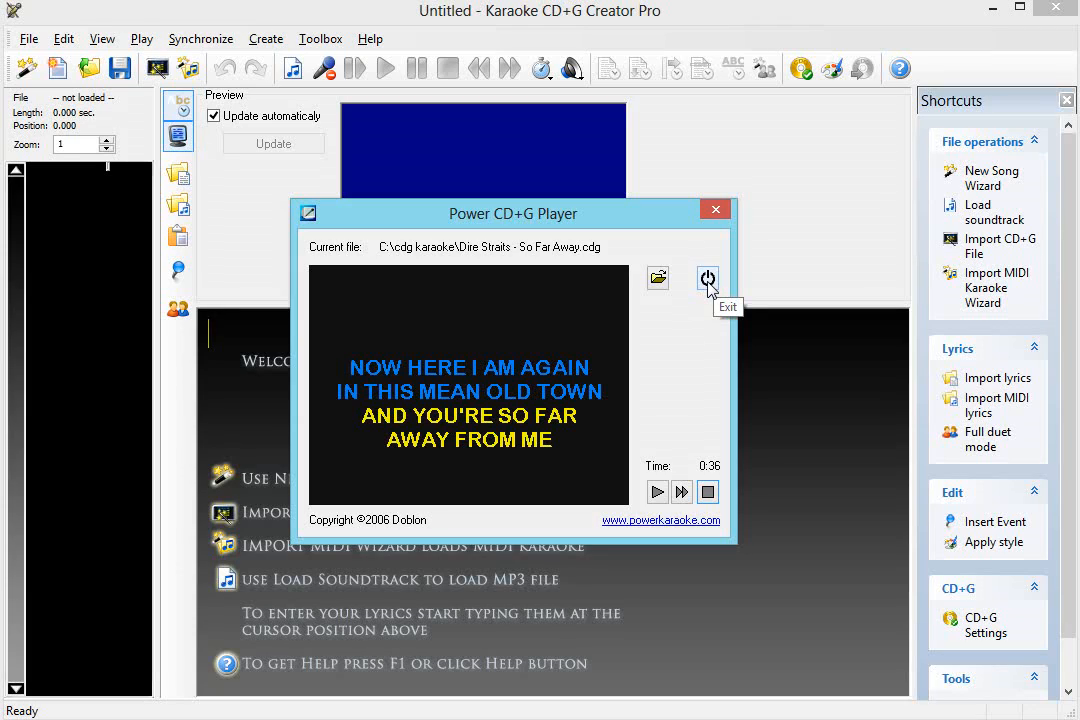
pyautogui.moveTo(708, 286)
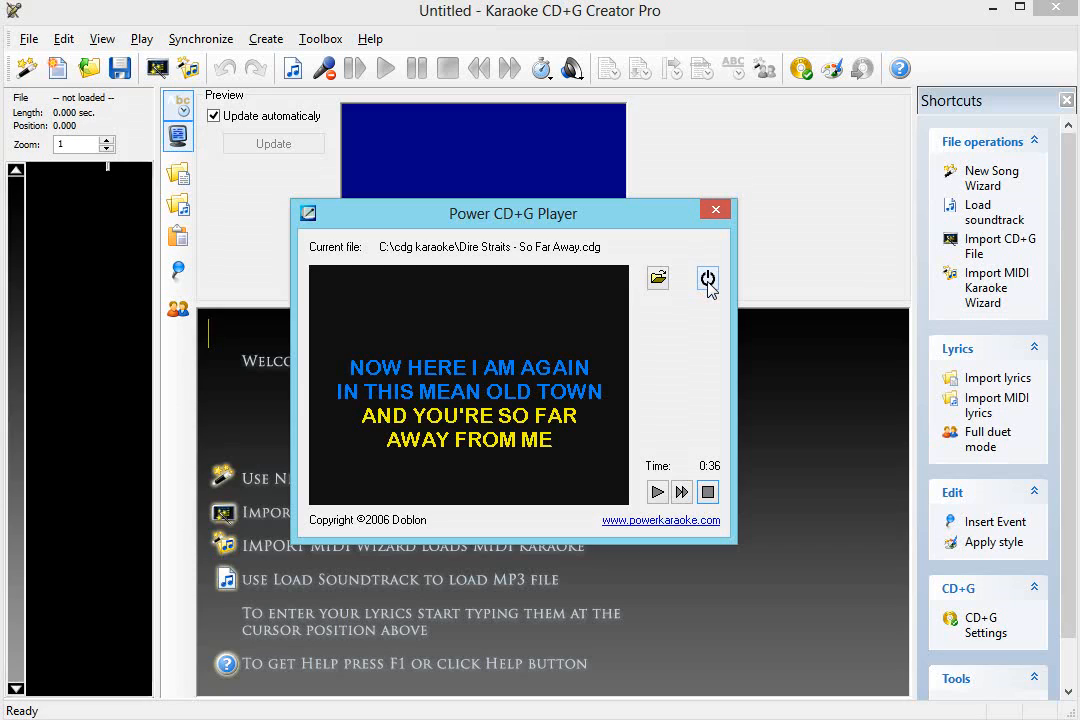
pyautogui.click(708, 279)
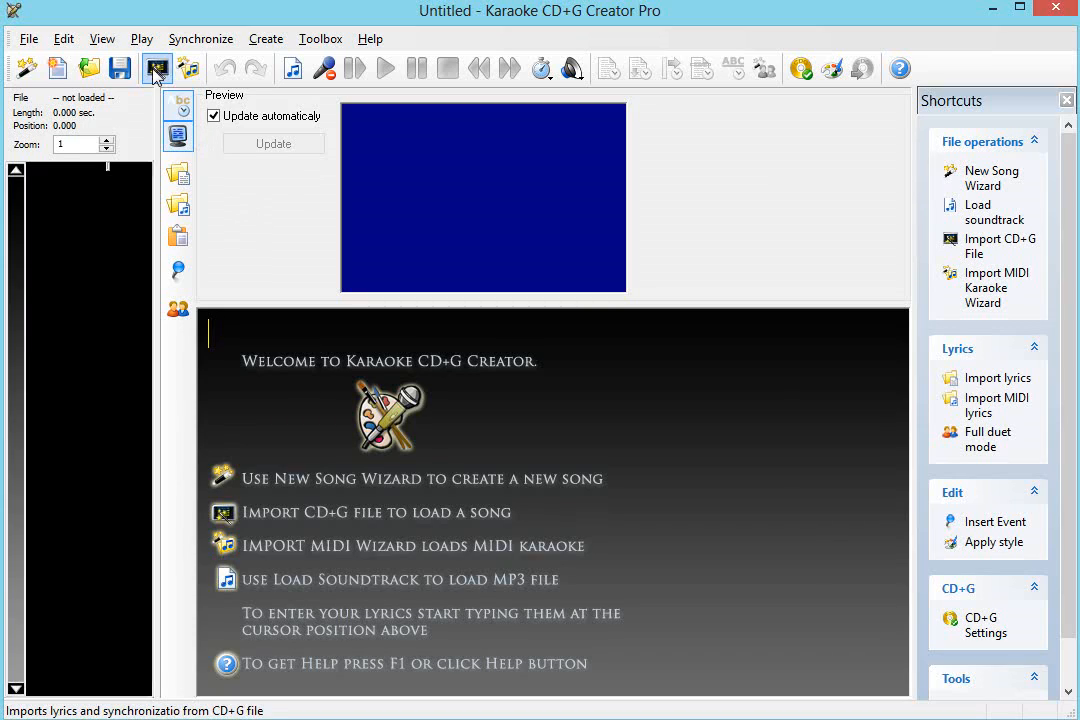
pyautogui.moveTo(156, 67)
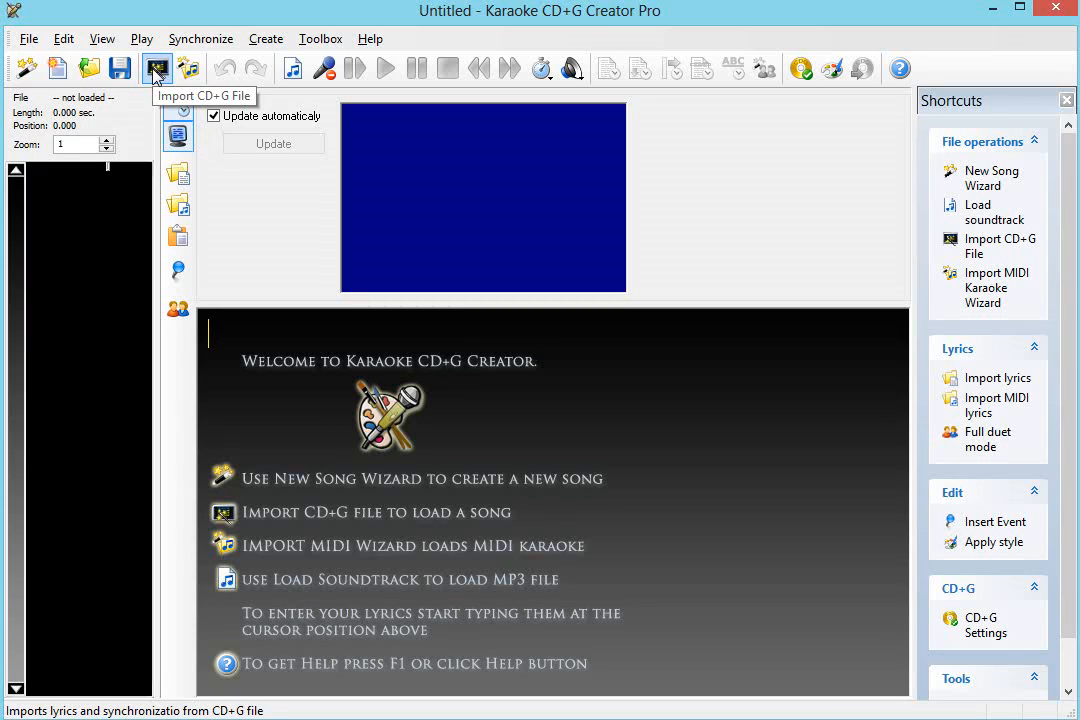
# Select 'Dire Straits - So Far Away.cdg' for CD+G import, keeping Apply colors enabled.
pyautogui.click(156, 67)
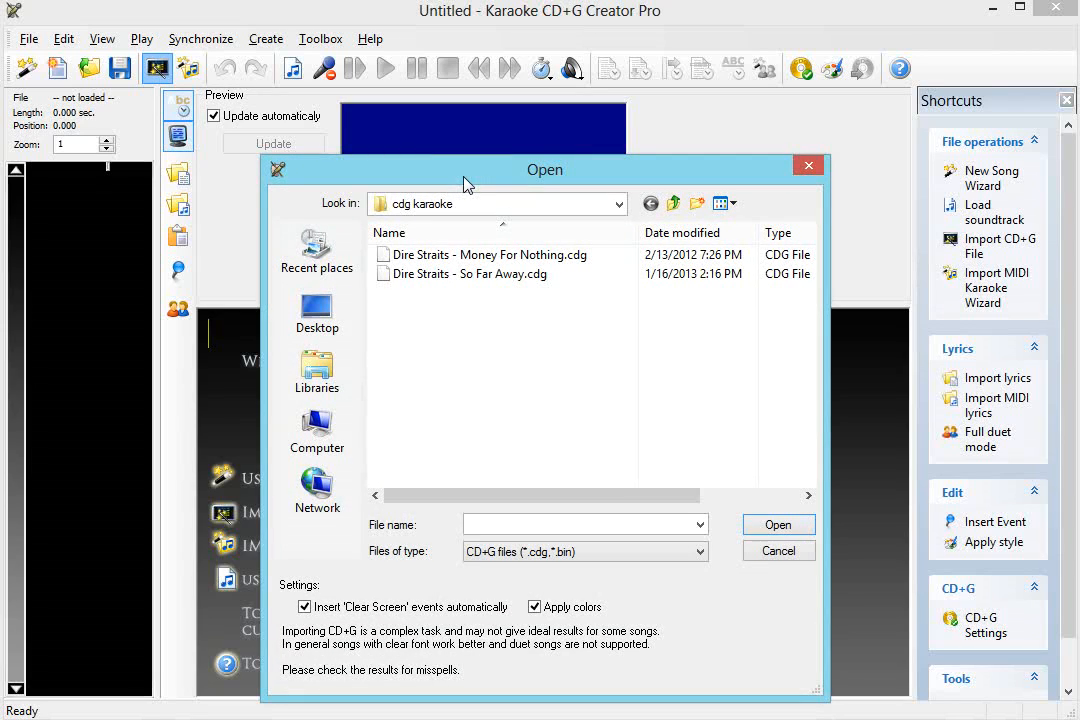
pyautogui.click(470, 273)
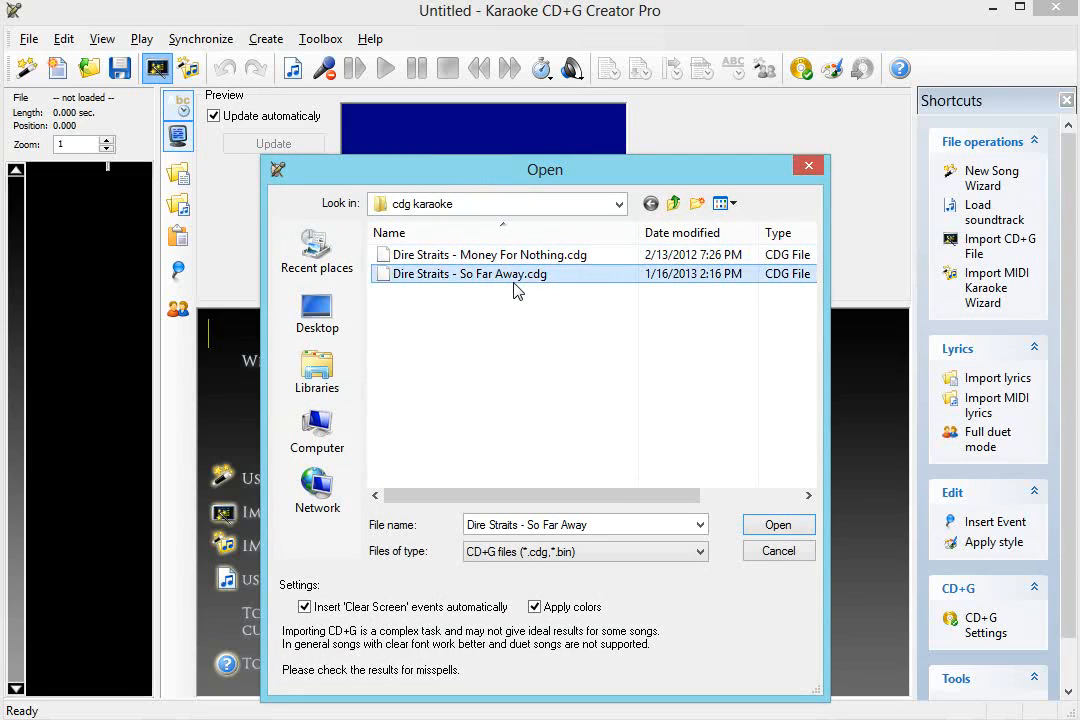
pyautogui.moveTo(705, 562)
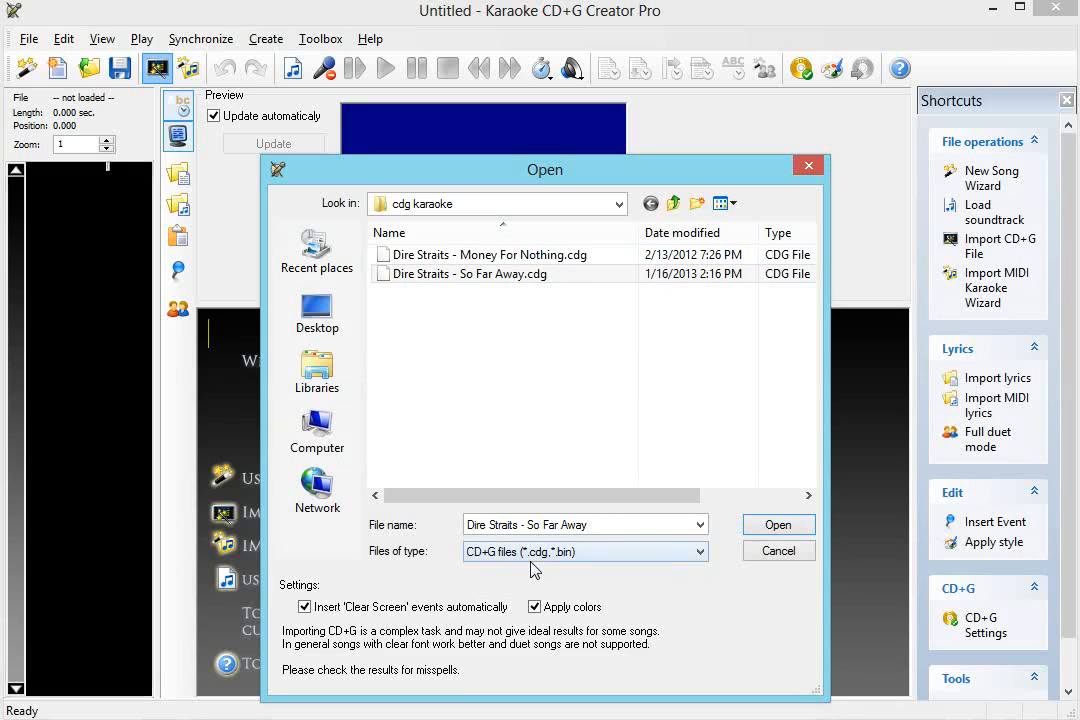
pyautogui.moveTo(543, 562)
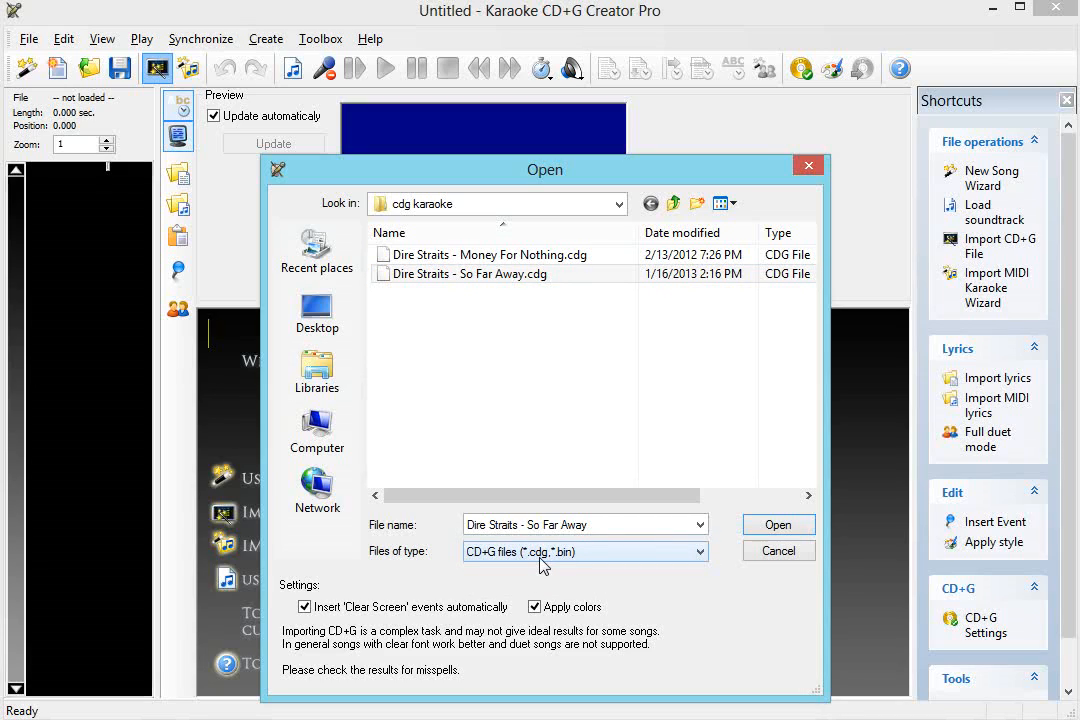
pyautogui.moveTo(567, 569)
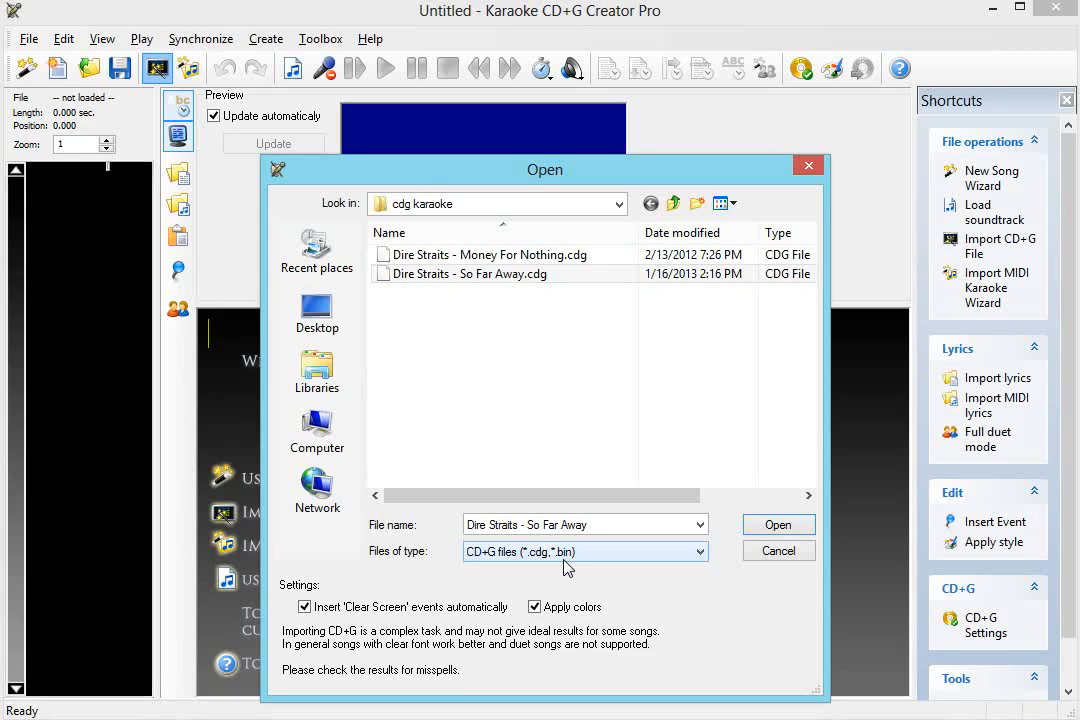
pyautogui.moveTo(667, 410)
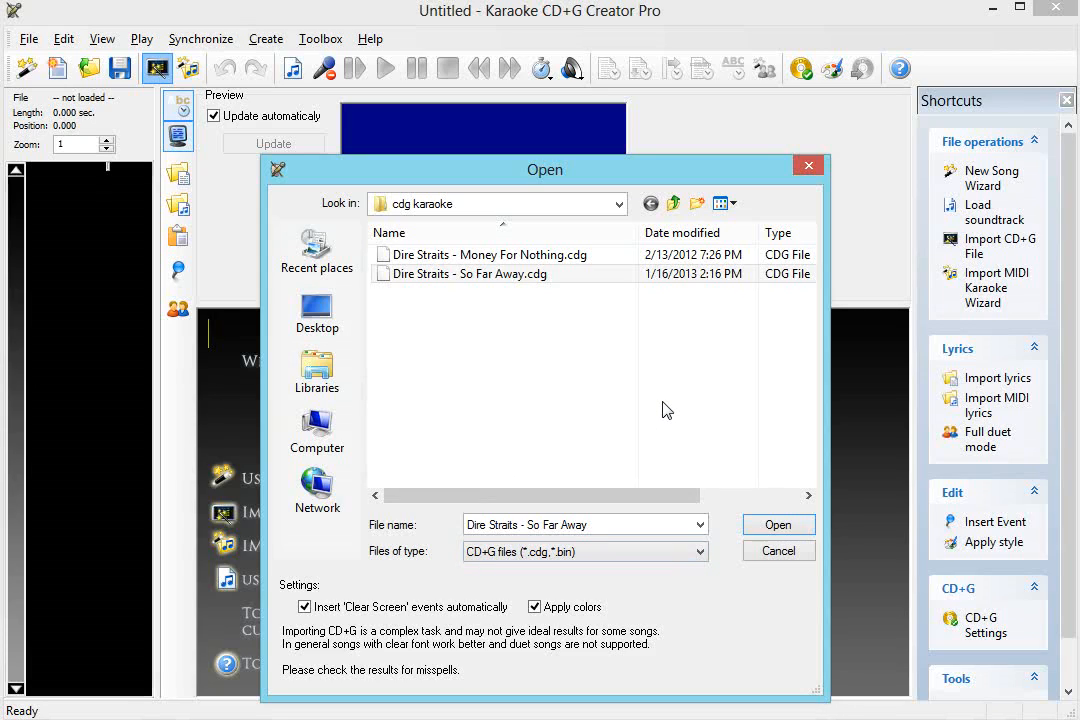
pyautogui.moveTo(705, 640)
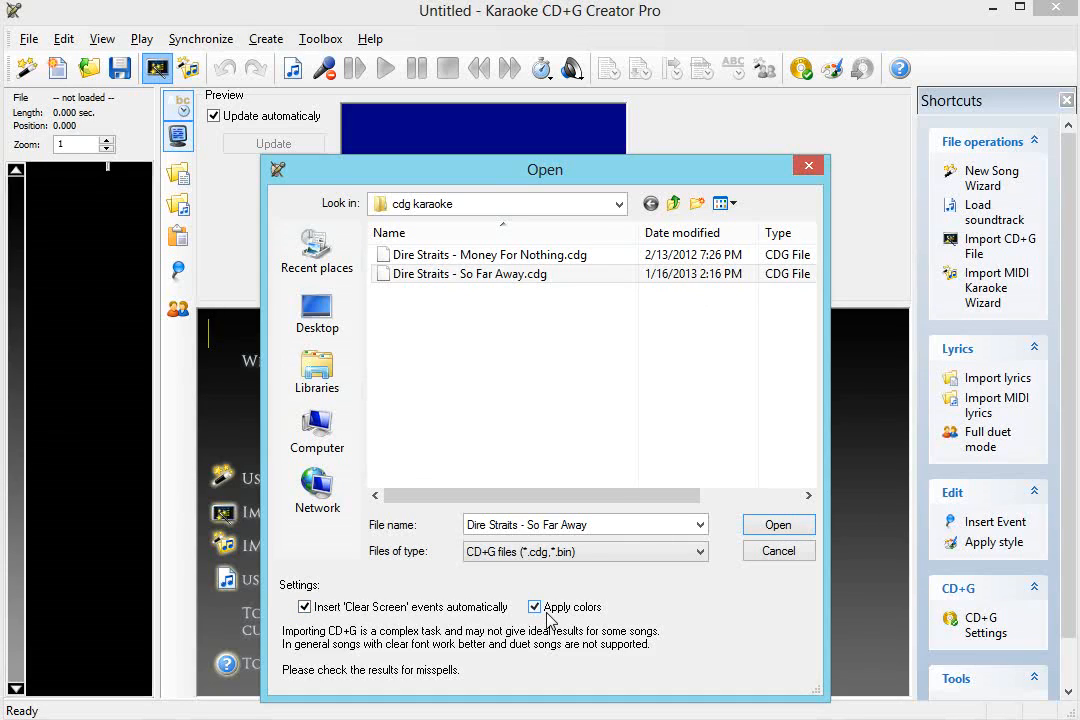
pyautogui.click(535, 607)
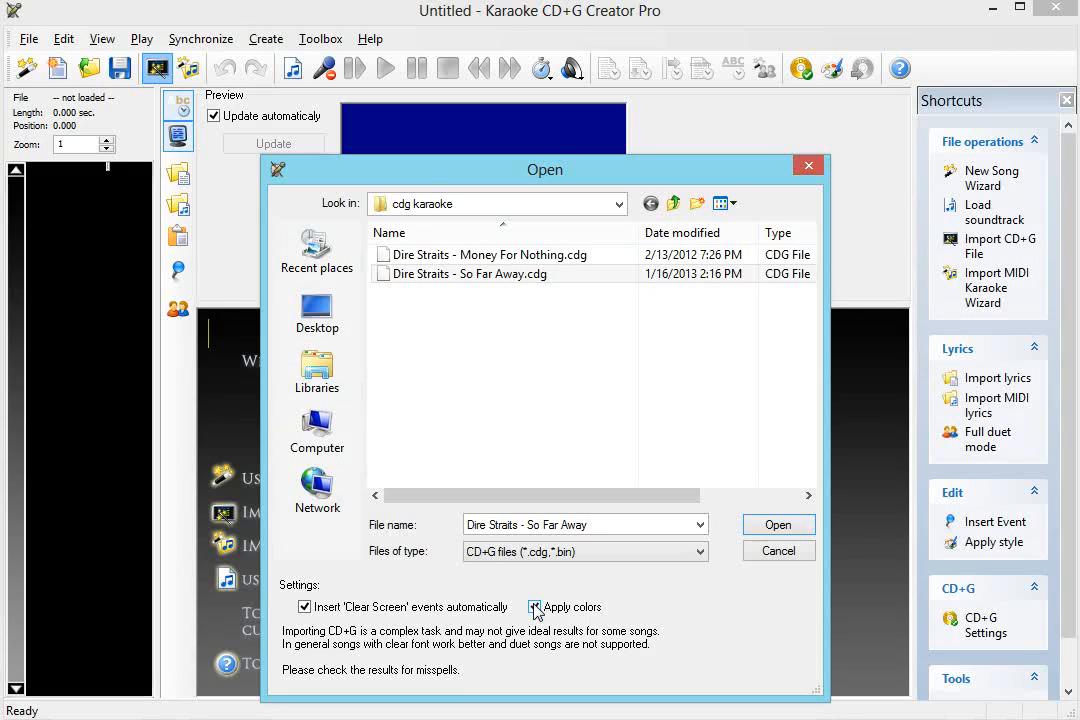
pyautogui.click(534, 607)
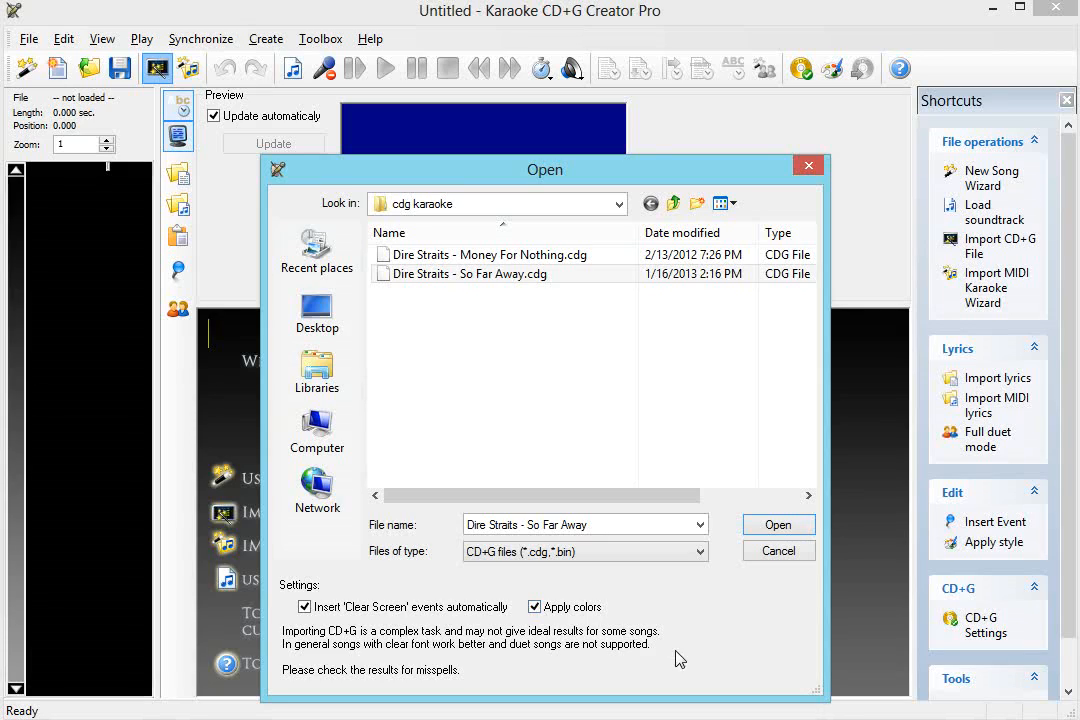
pyautogui.moveTo(360, 628)
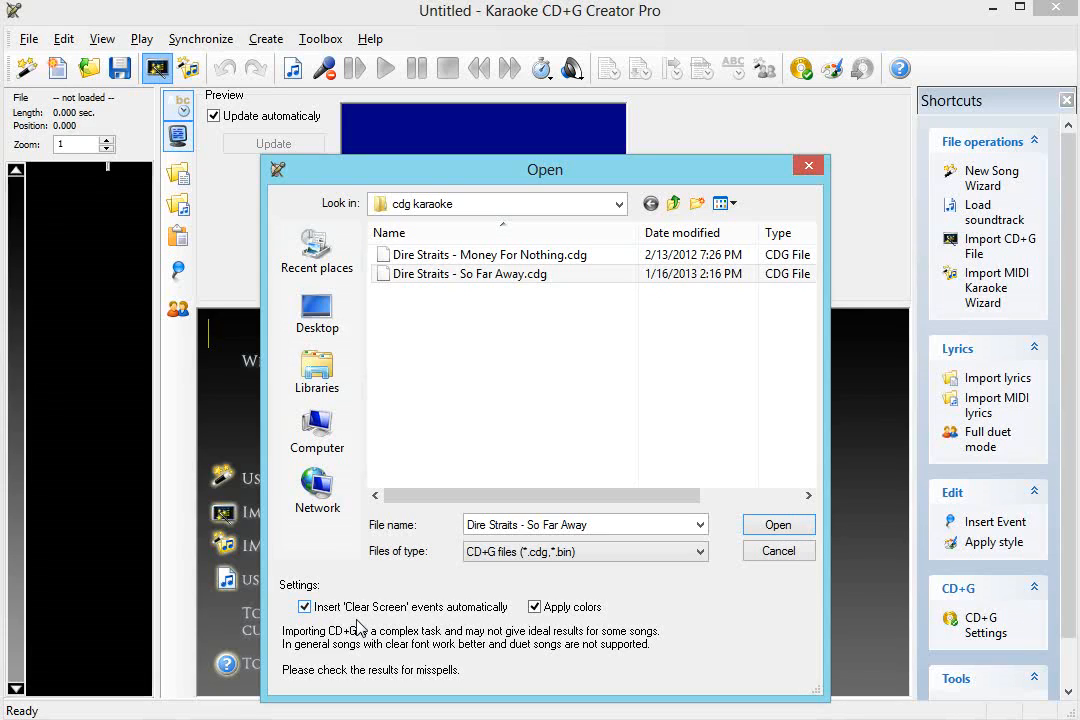
pyautogui.moveTo(415, 614)
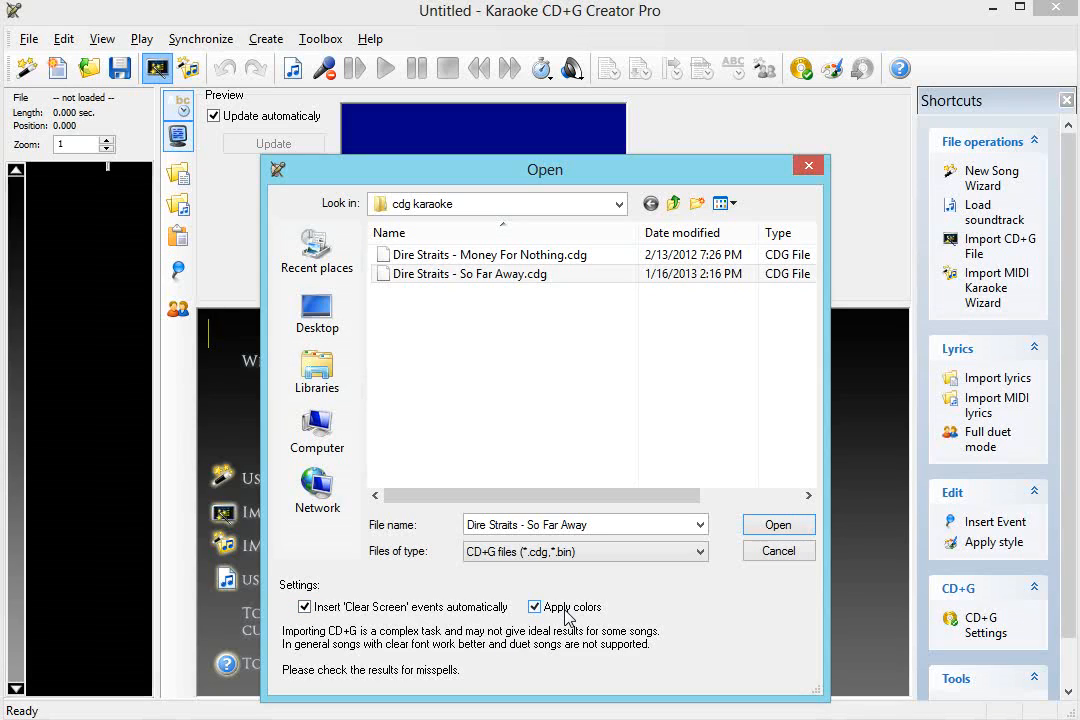
pyautogui.moveTo(628, 638)
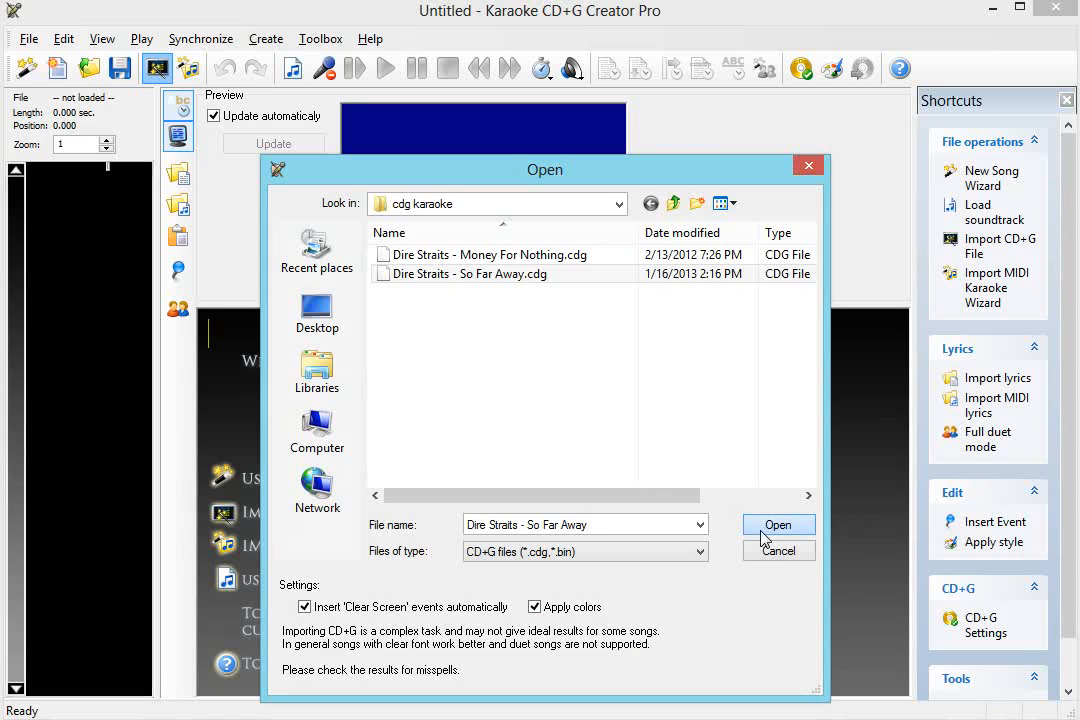
# Import 'Dire Straits - So Far Away.cdg' with its lyrics and clear-screen events.
pyautogui.click(778, 525)
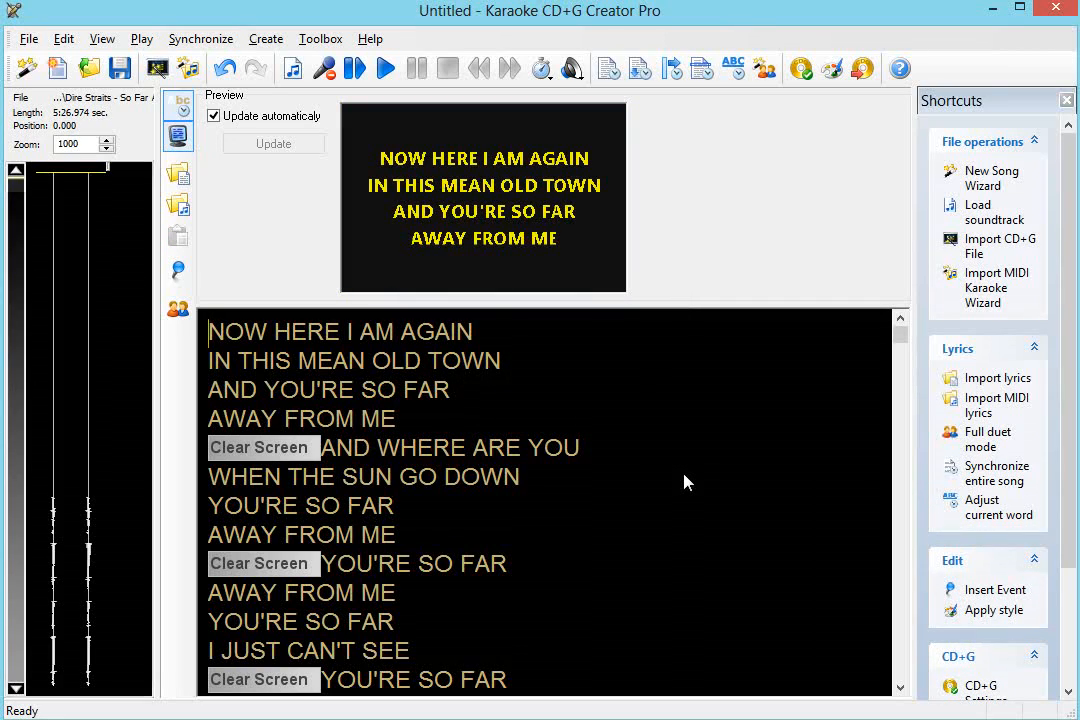
pyautogui.moveTo(97, 471)
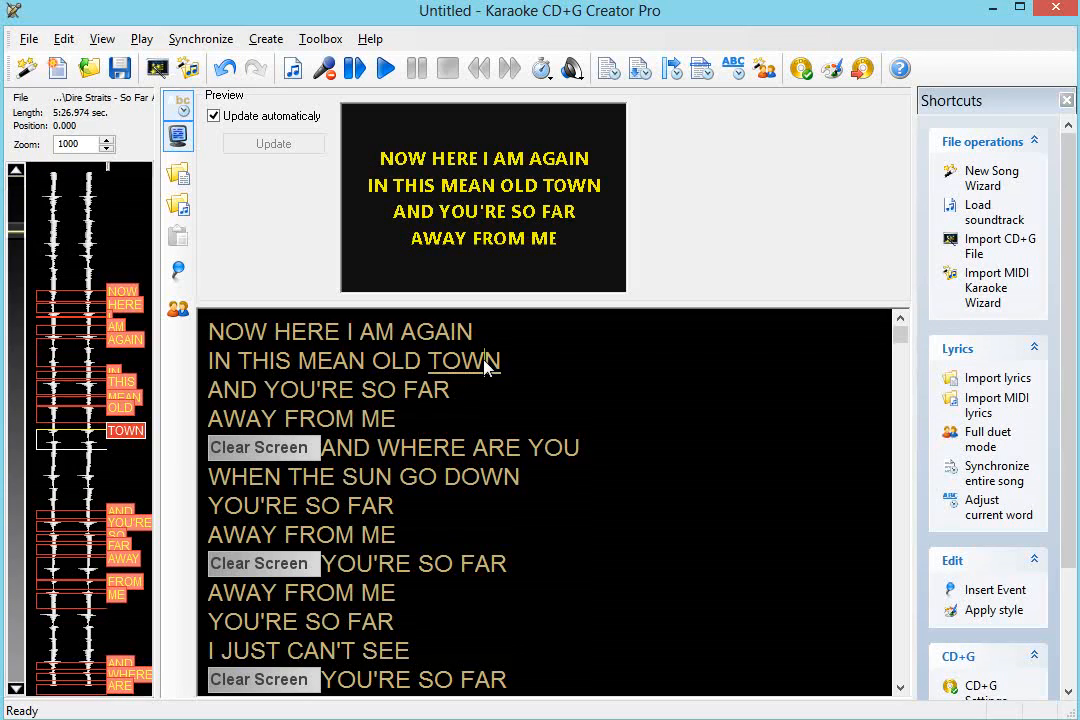
pyautogui.moveTo(638, 464)
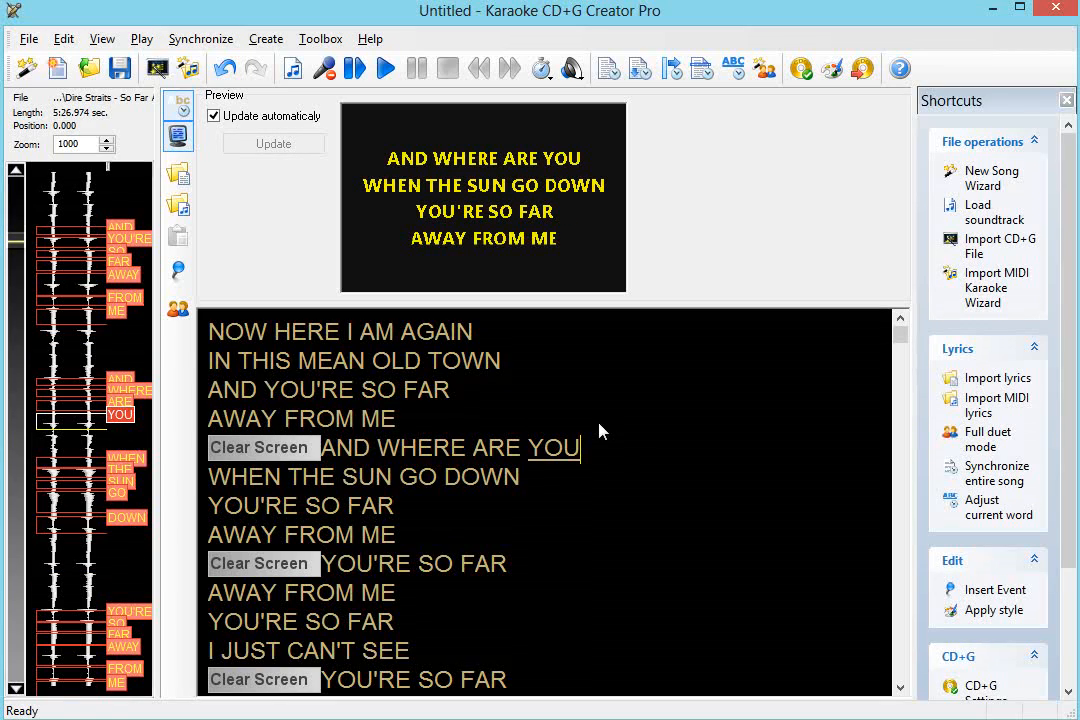
pyautogui.scroll(-3)
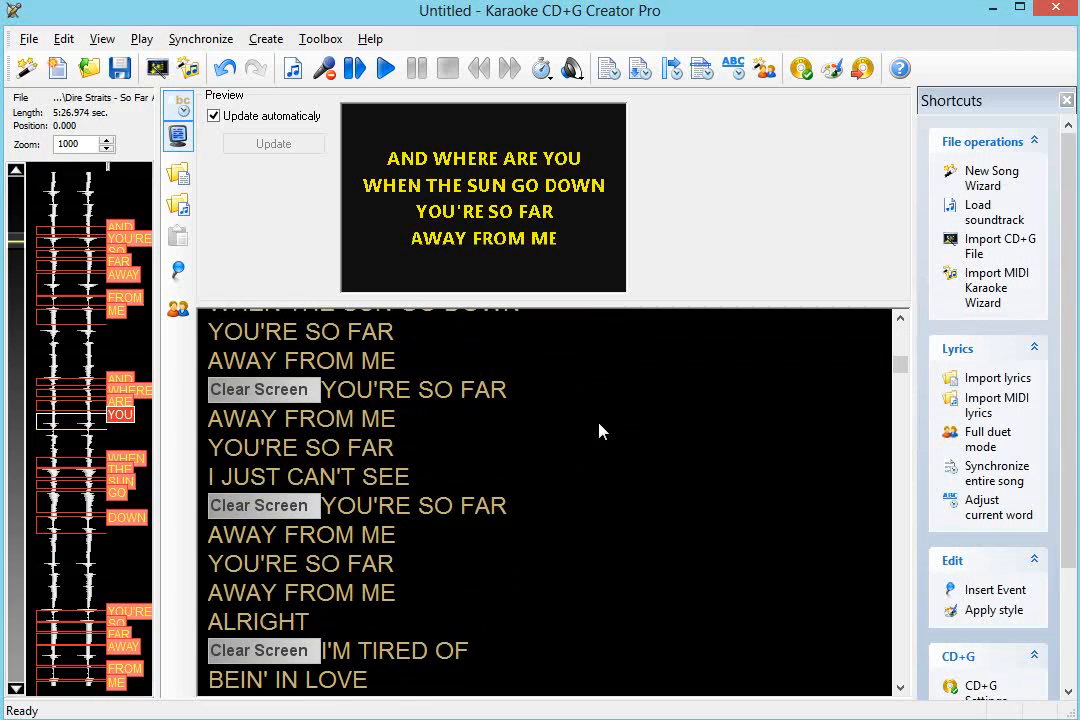
pyautogui.scroll(-3)
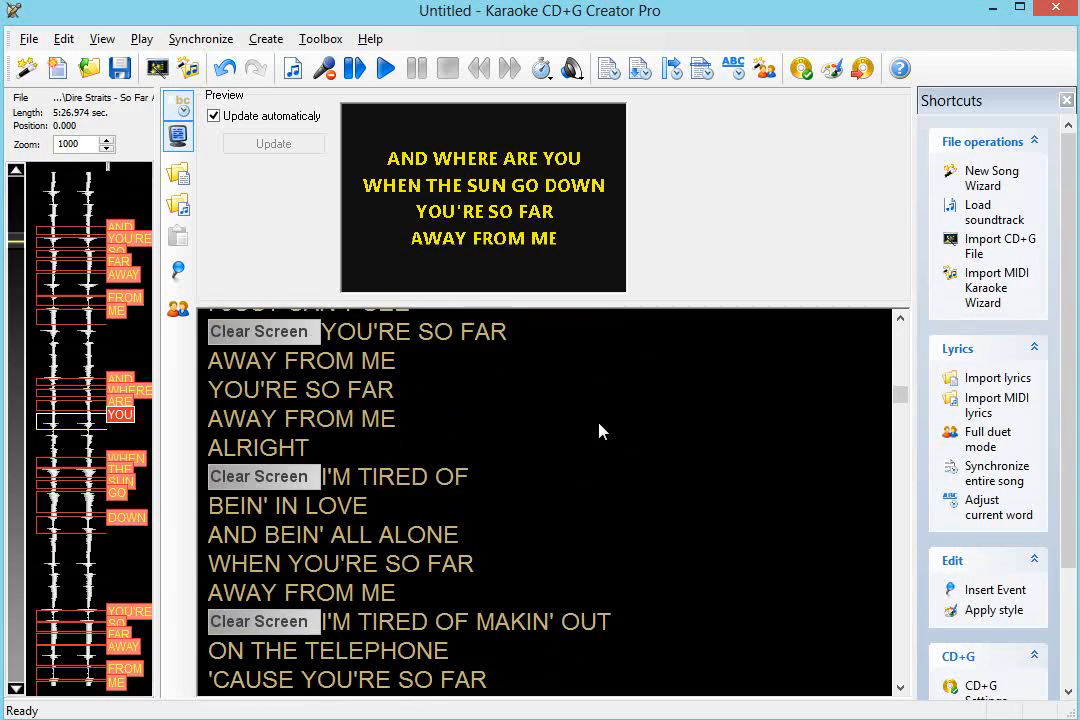
pyautogui.scroll(-3)
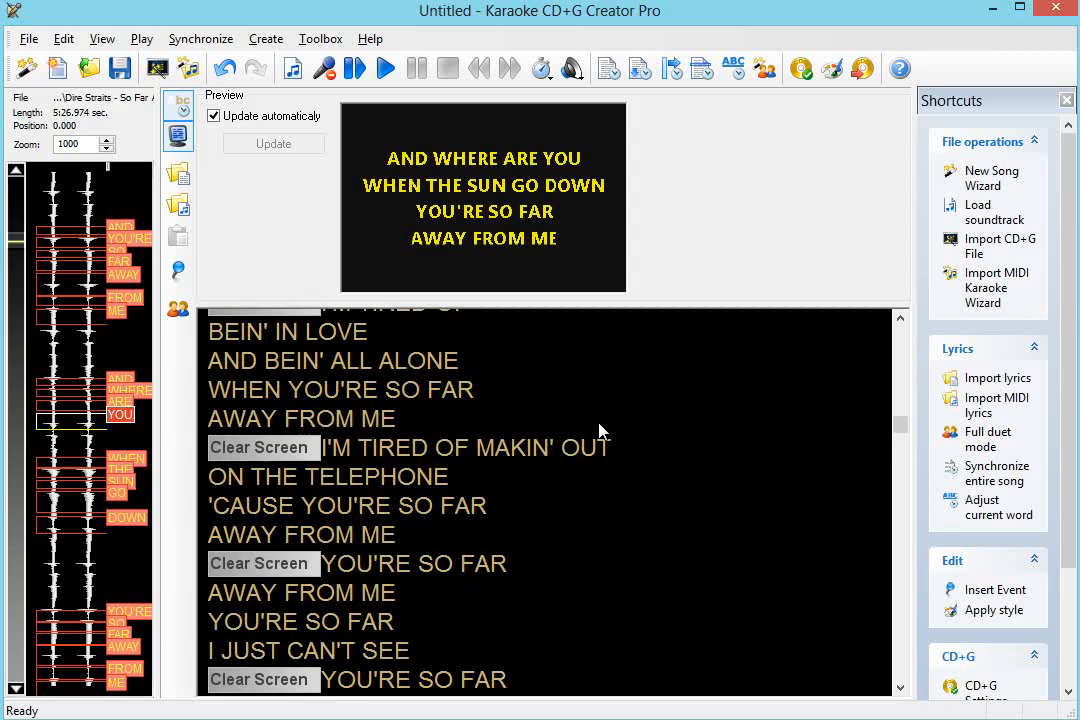
pyautogui.scroll(-3)
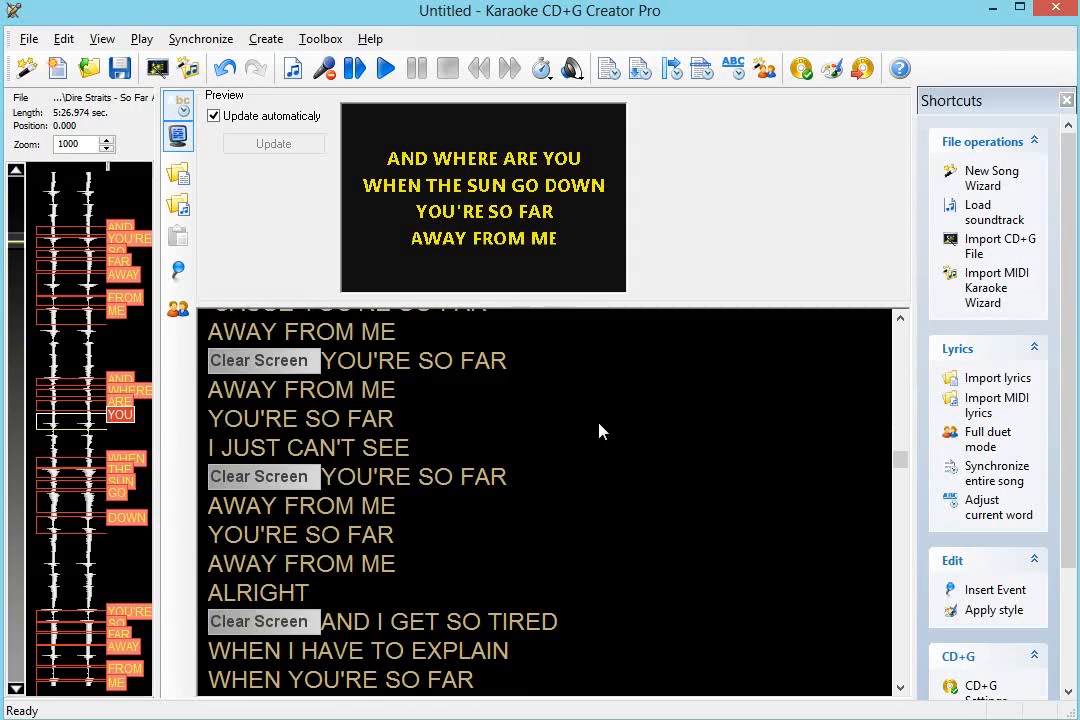
pyautogui.scroll(-3)
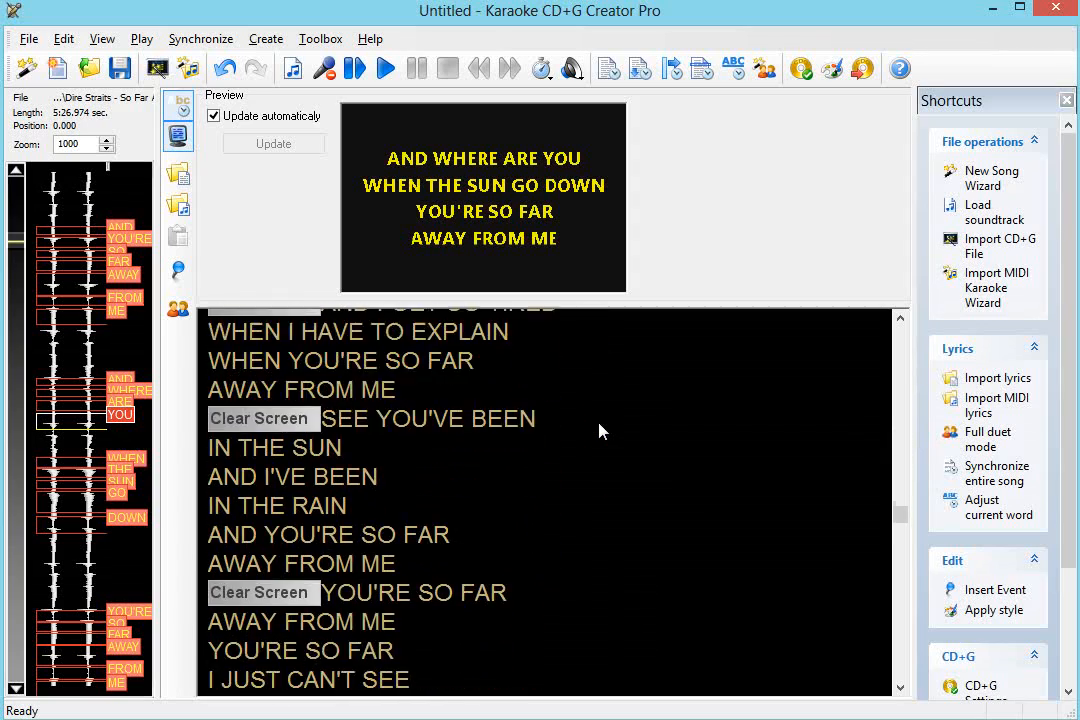
pyautogui.scroll(-3)
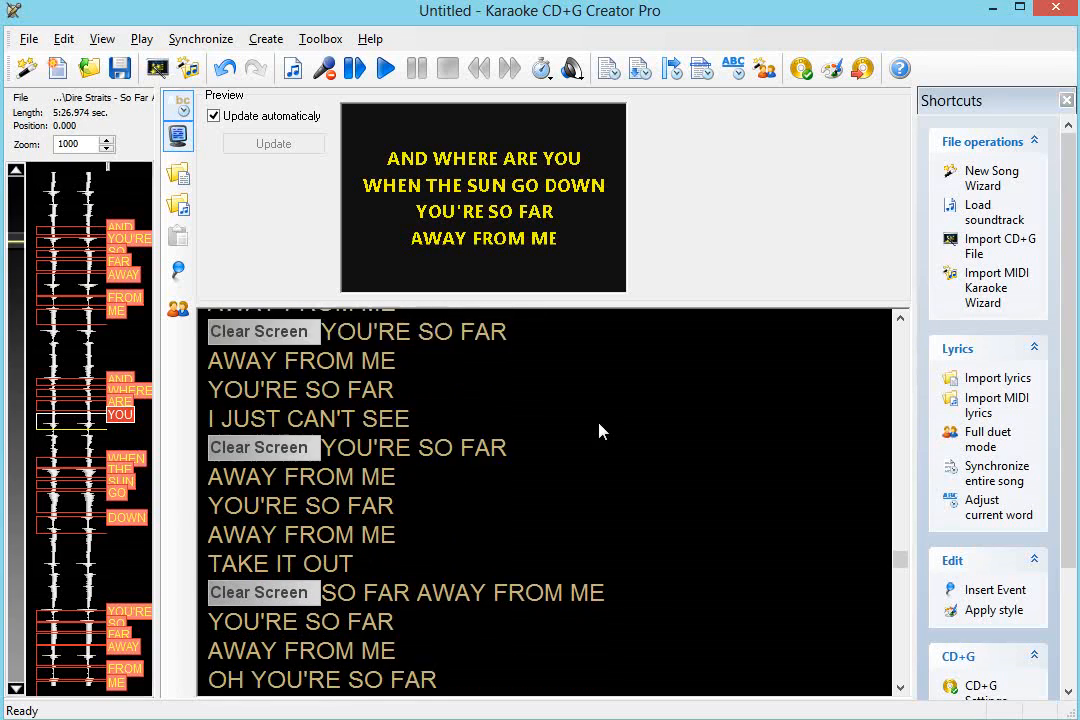
pyautogui.scroll(-3)
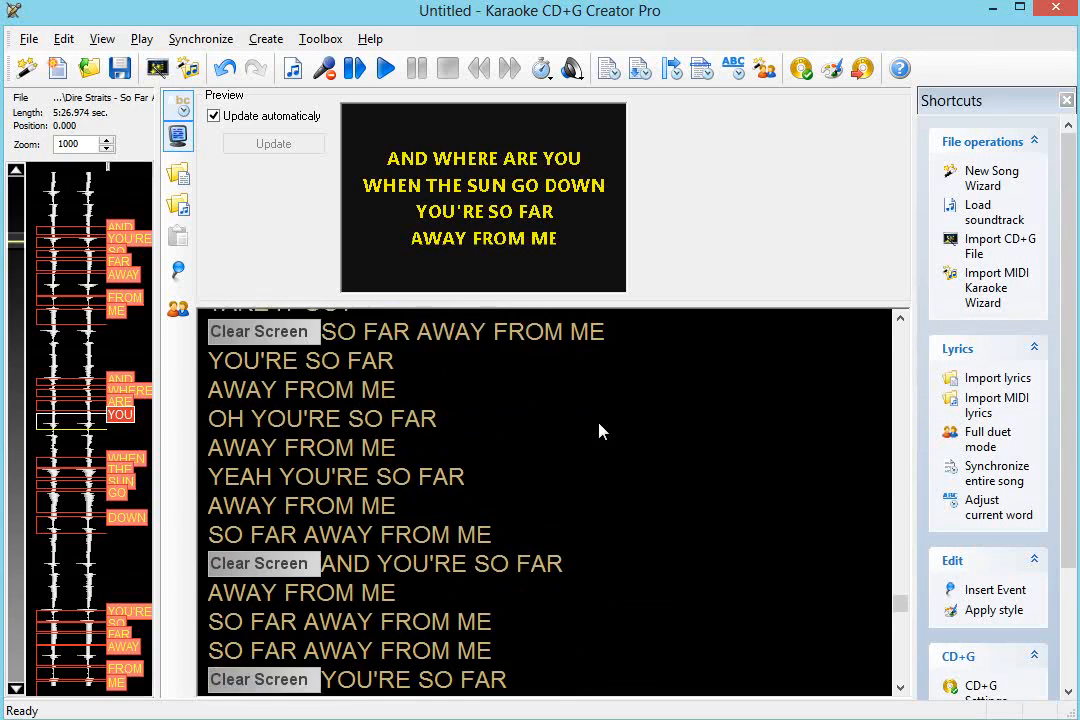
pyautogui.scroll(-3)
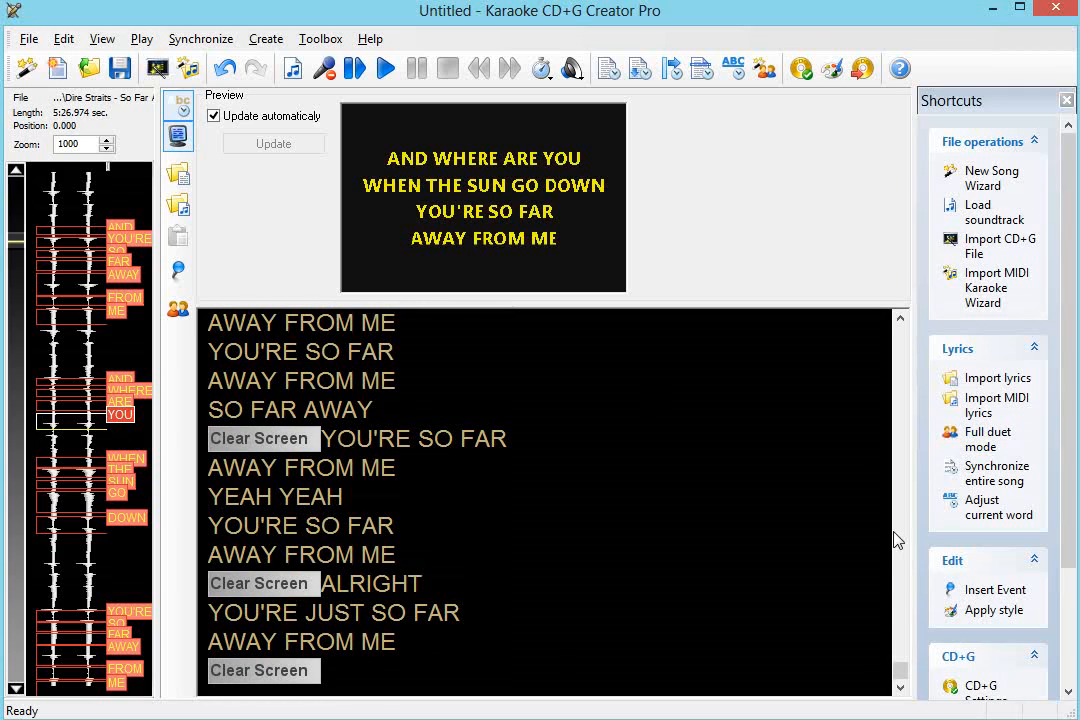
pyautogui.scroll(3)
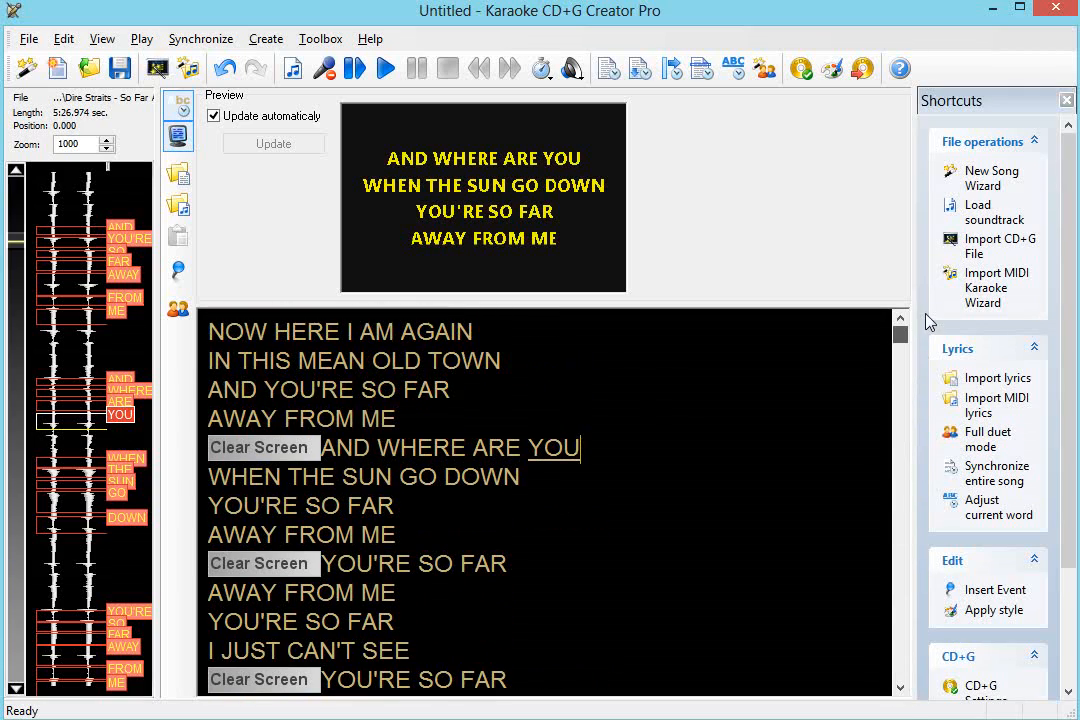
pyautogui.moveTo(260, 338)
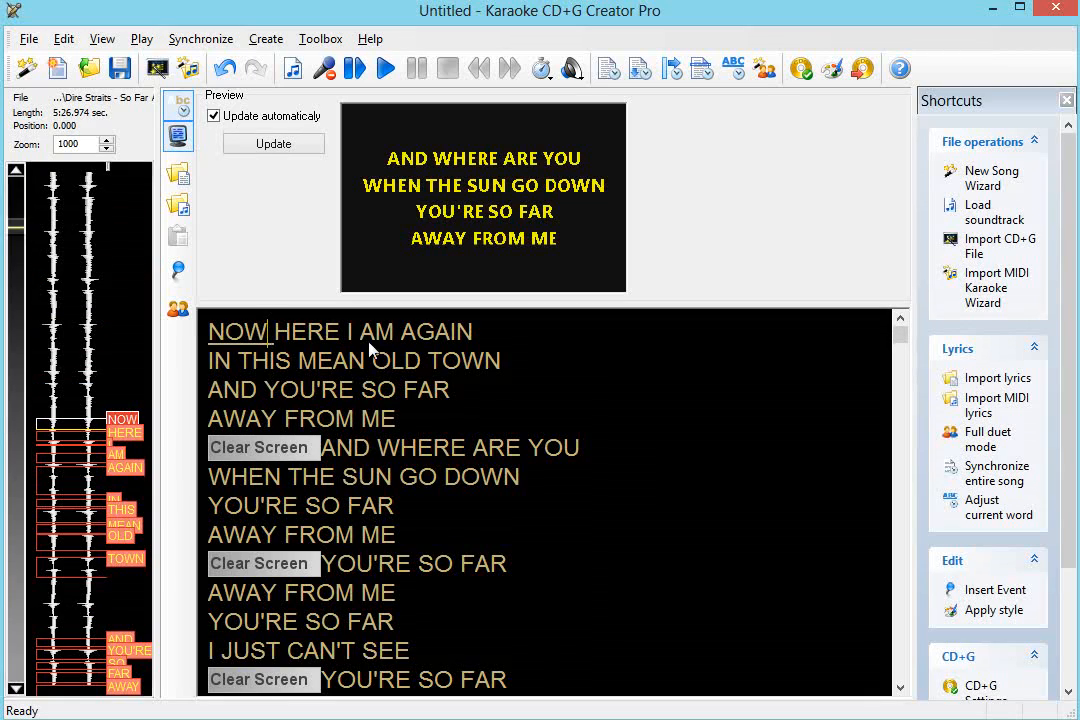
# Move the playback position to the first word 'NOW' at 43.68 s.
pyautogui.click(273, 143)
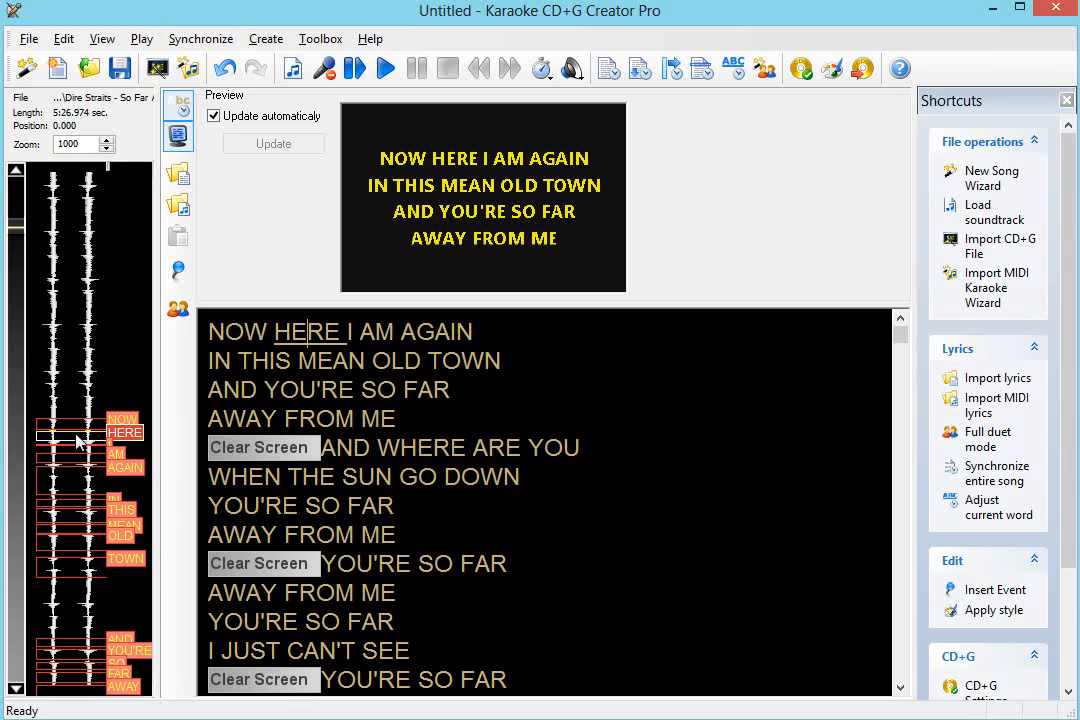
pyautogui.moveTo(285, 418)
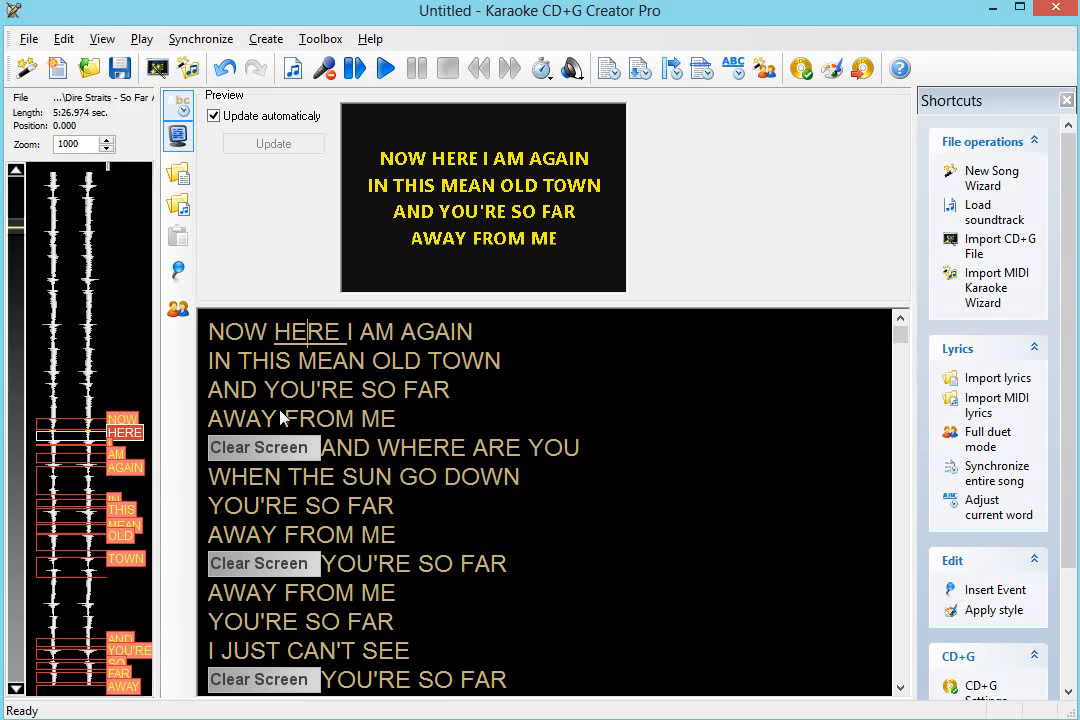
pyautogui.moveTo(362, 350)
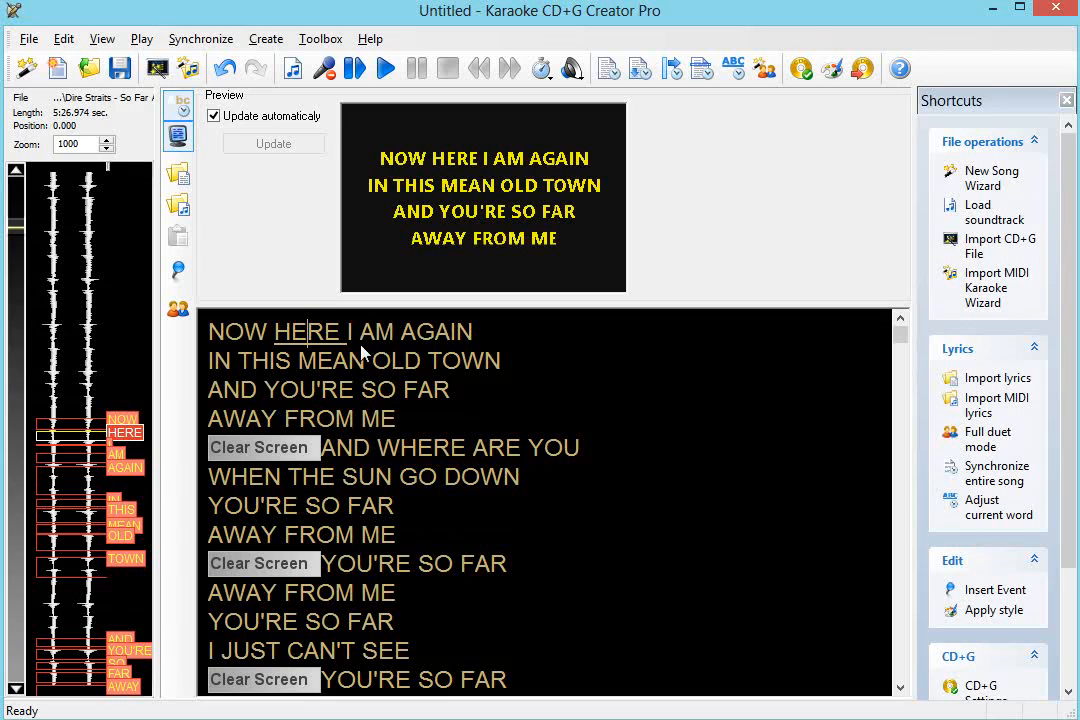
pyautogui.click(385, 68)
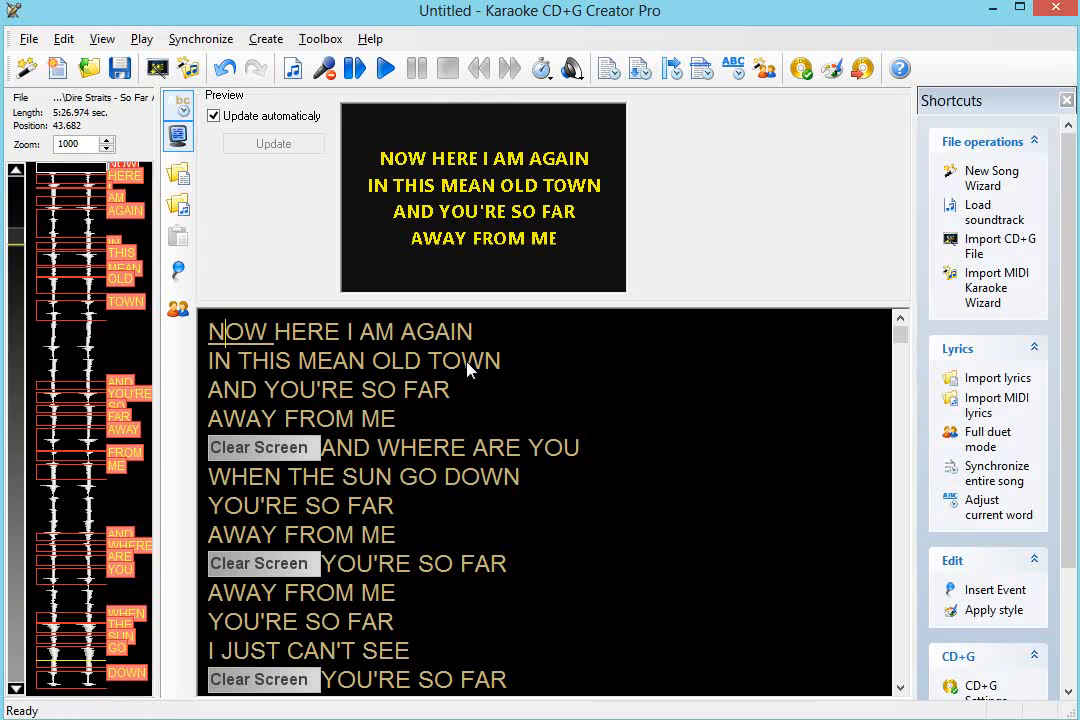
pyautogui.moveTo(528, 401)
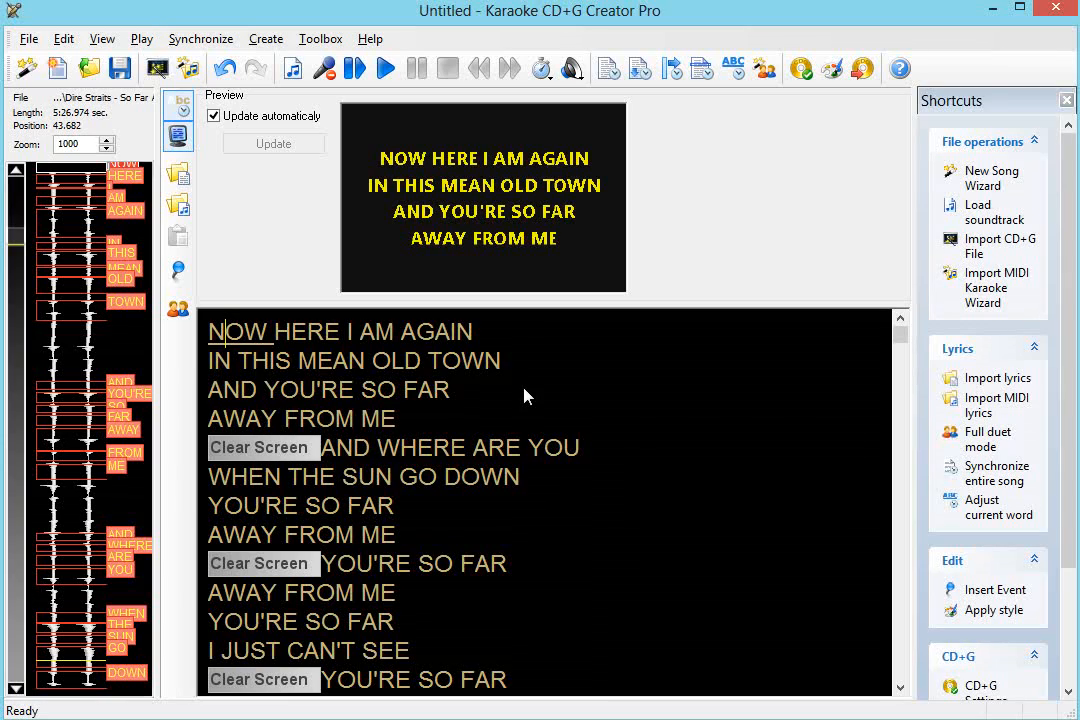
pyautogui.moveTo(645, 440)
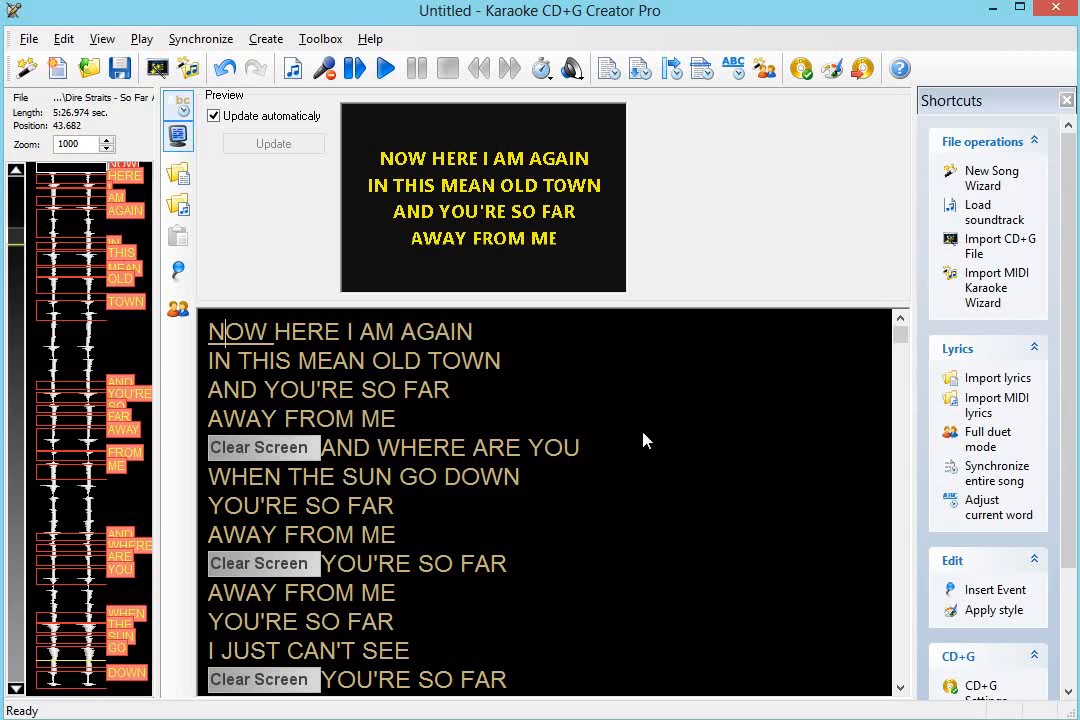
pyautogui.moveTo(63, 38)
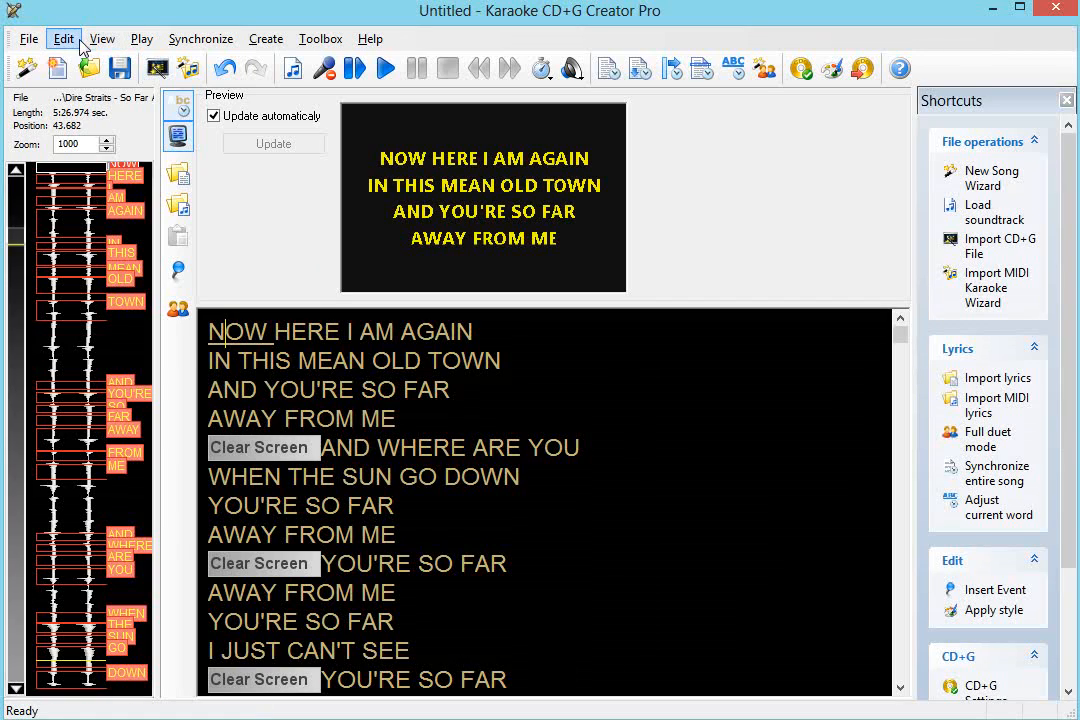
# Convert all lyrics to Title Case from the Edit menu and refresh the preview.
pyautogui.click(63, 38)
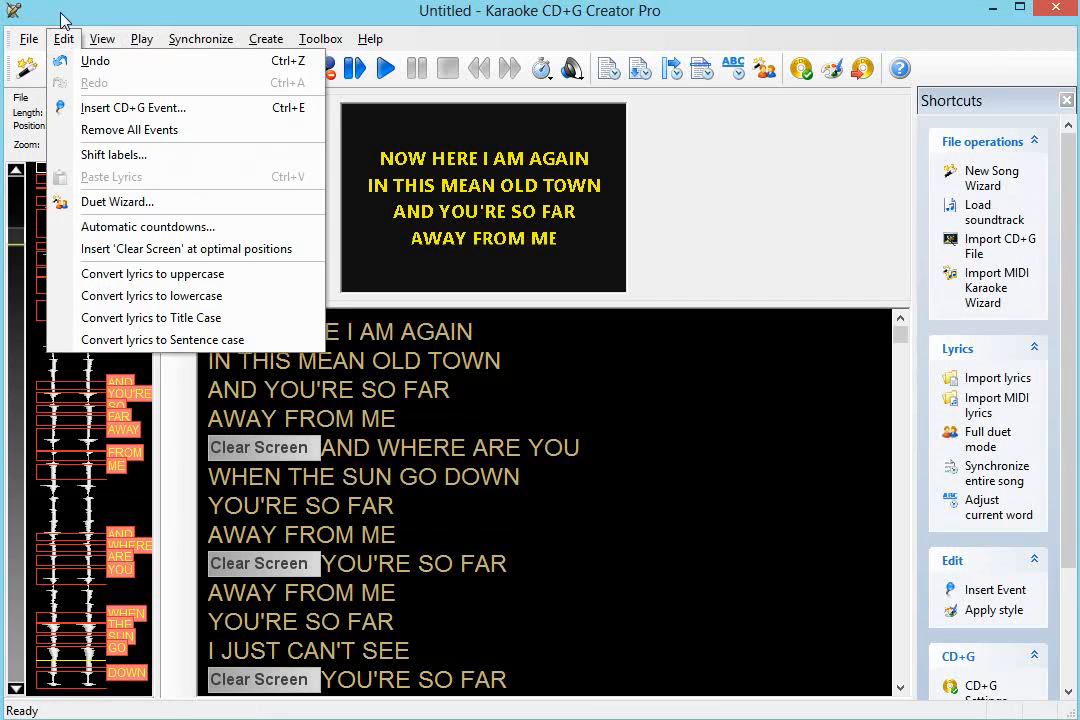
pyautogui.moveTo(151, 318)
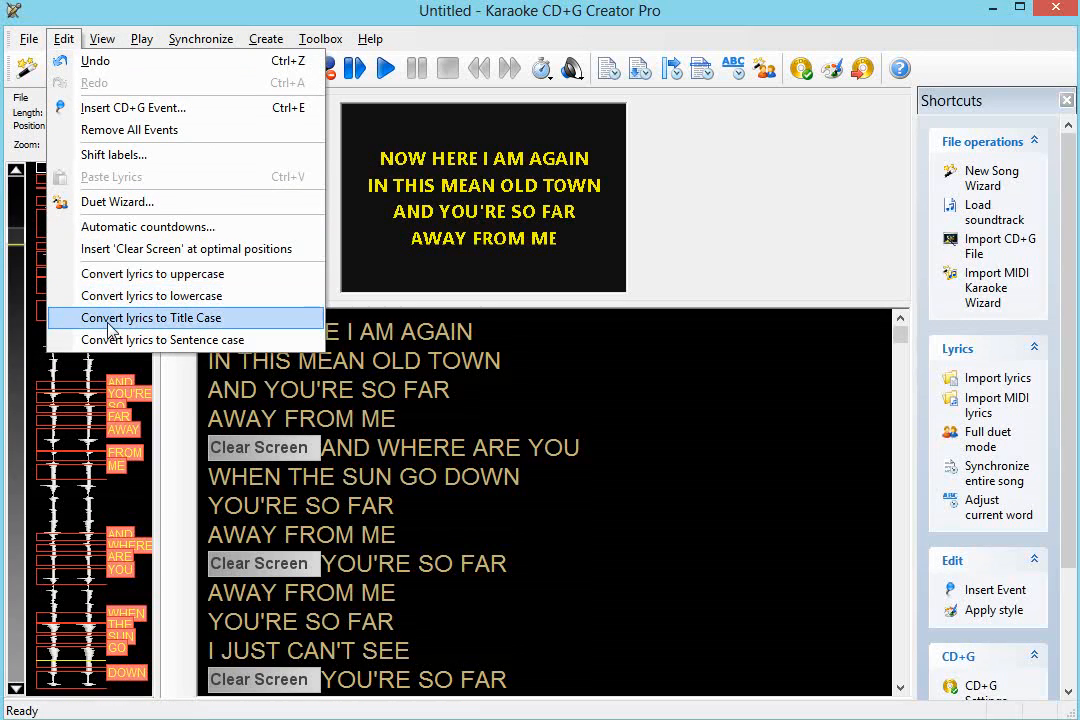
pyautogui.click(152, 317)
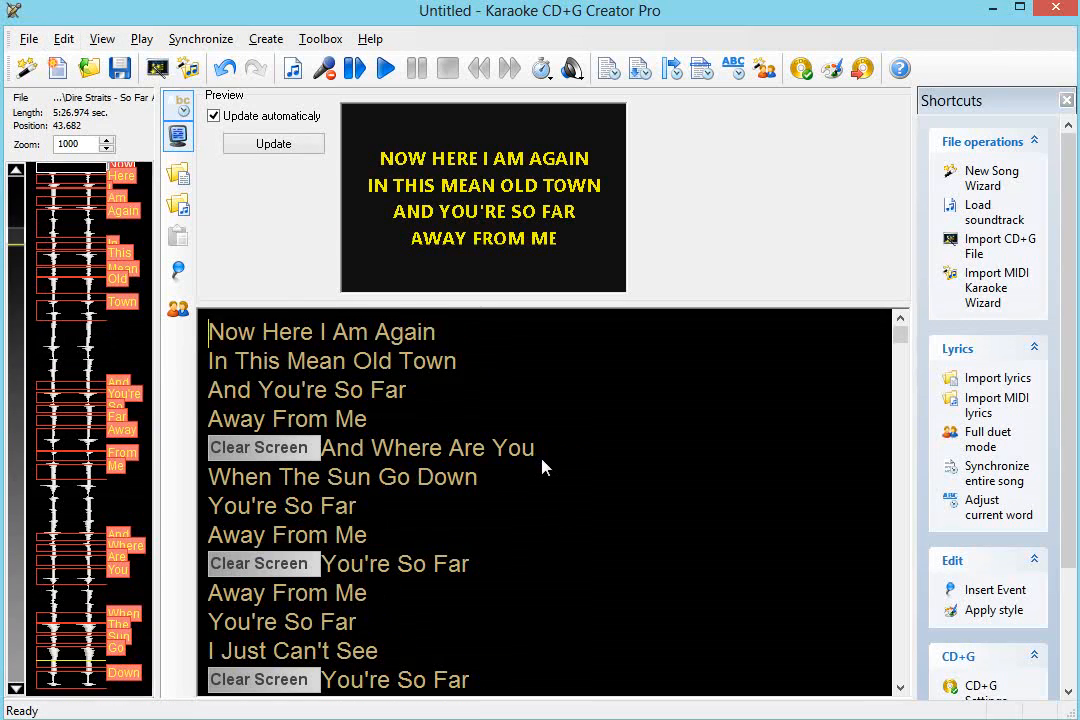
pyautogui.click(273, 143)
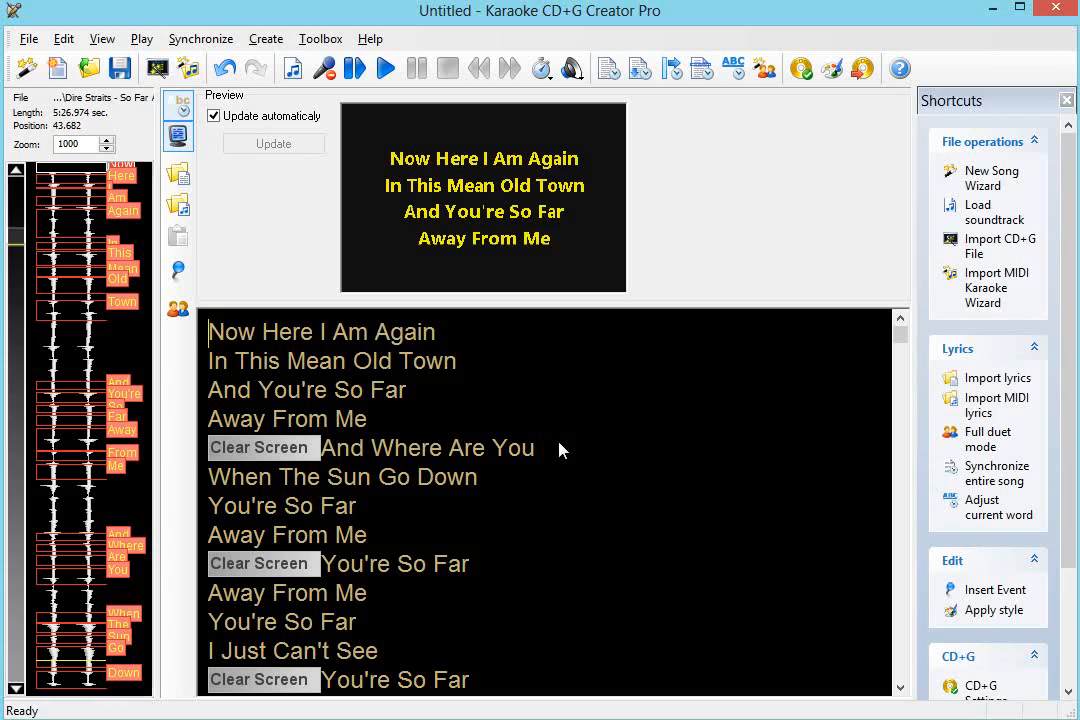
pyautogui.moveTo(548, 401)
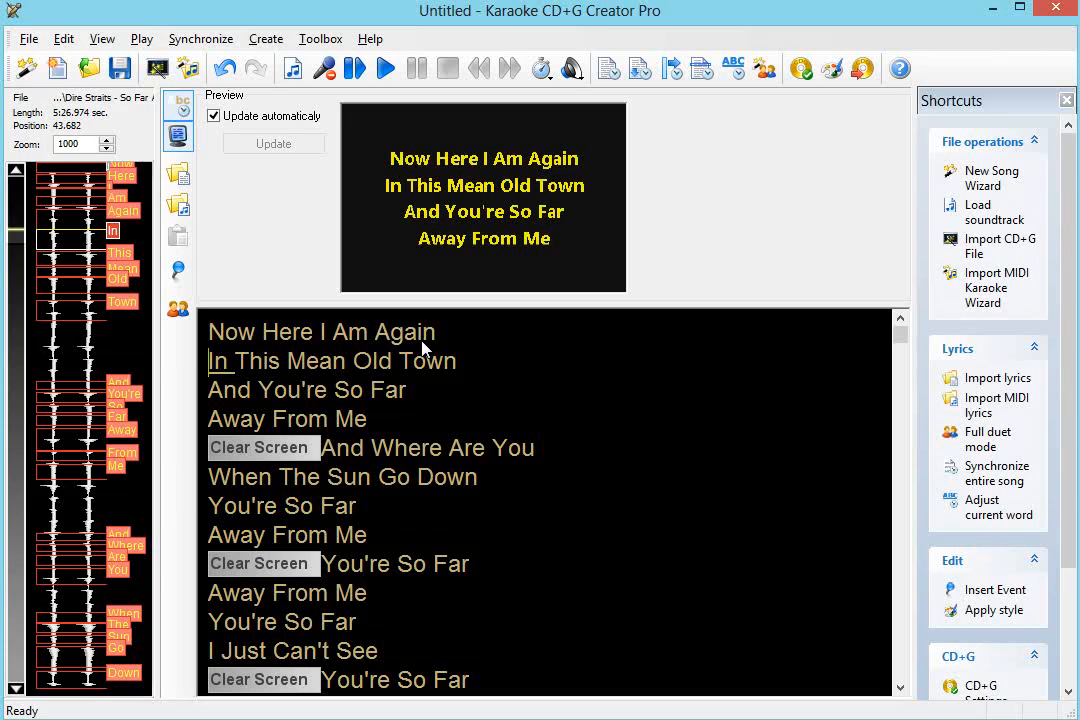
pyautogui.moveTo(415, 382)
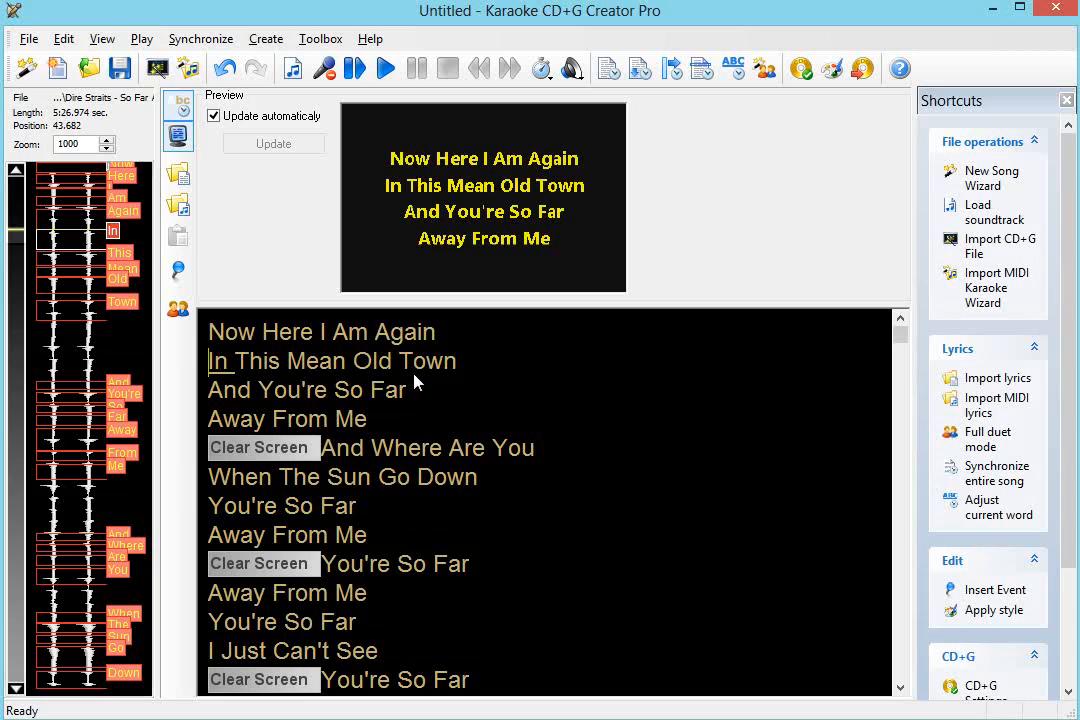
pyautogui.moveTo(613, 163)
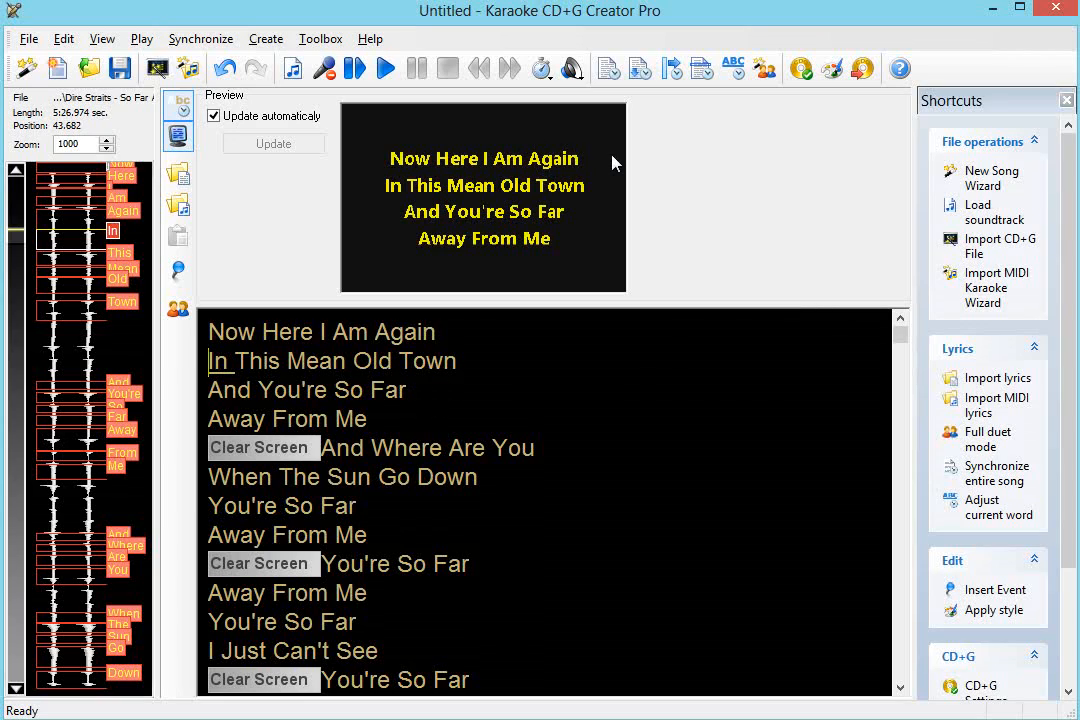
pyautogui.moveTo(833, 68)
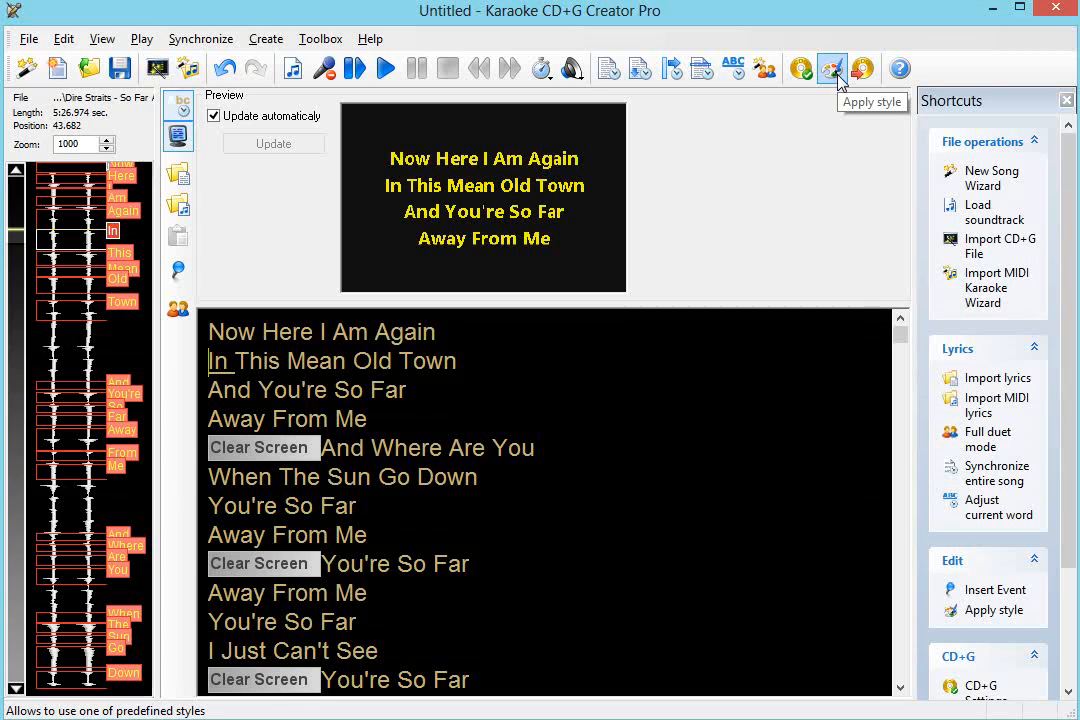
# Open the Styles dialog and view the credits page style.
pyautogui.click(832, 68)
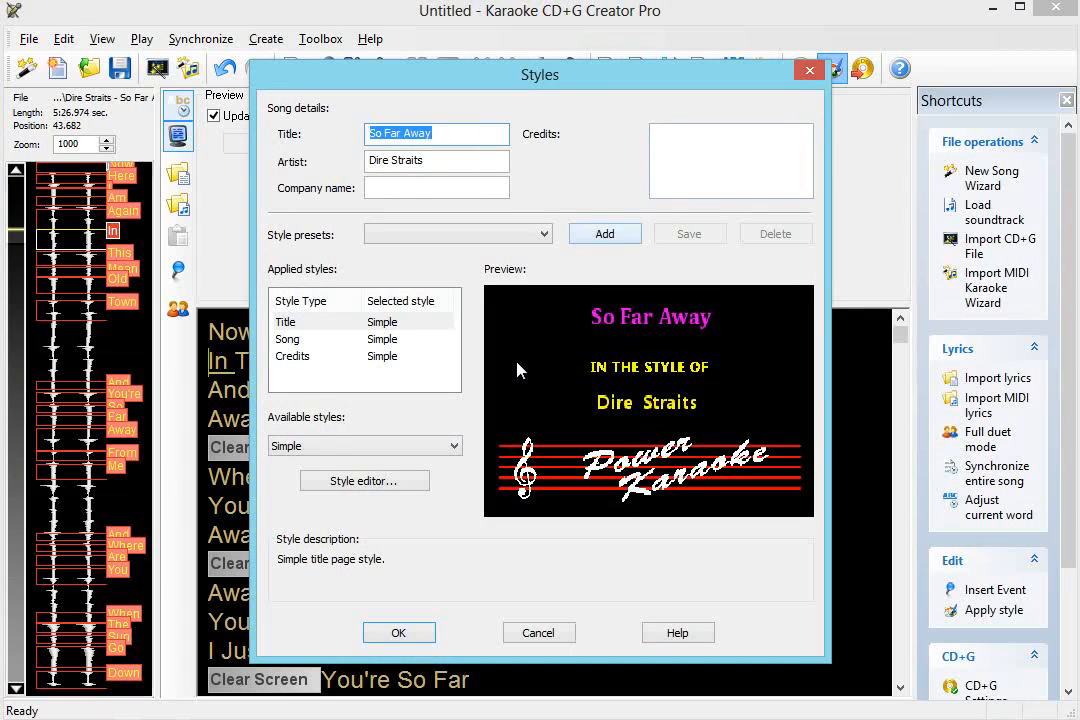
pyautogui.click(453, 446)
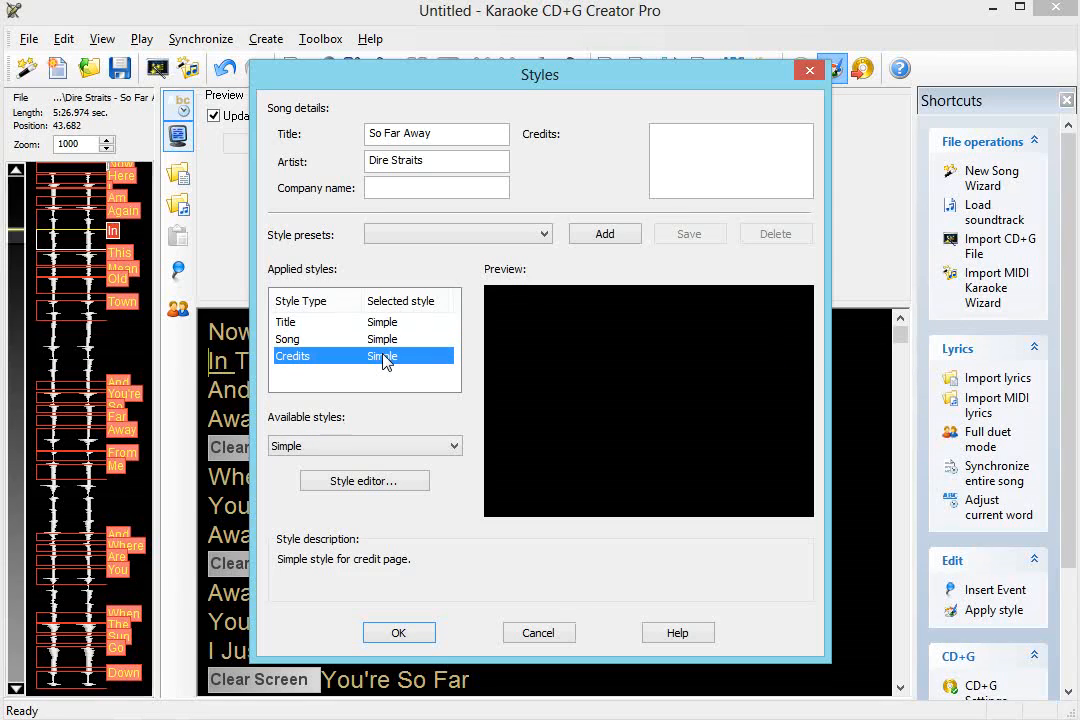
pyautogui.click(287, 321)
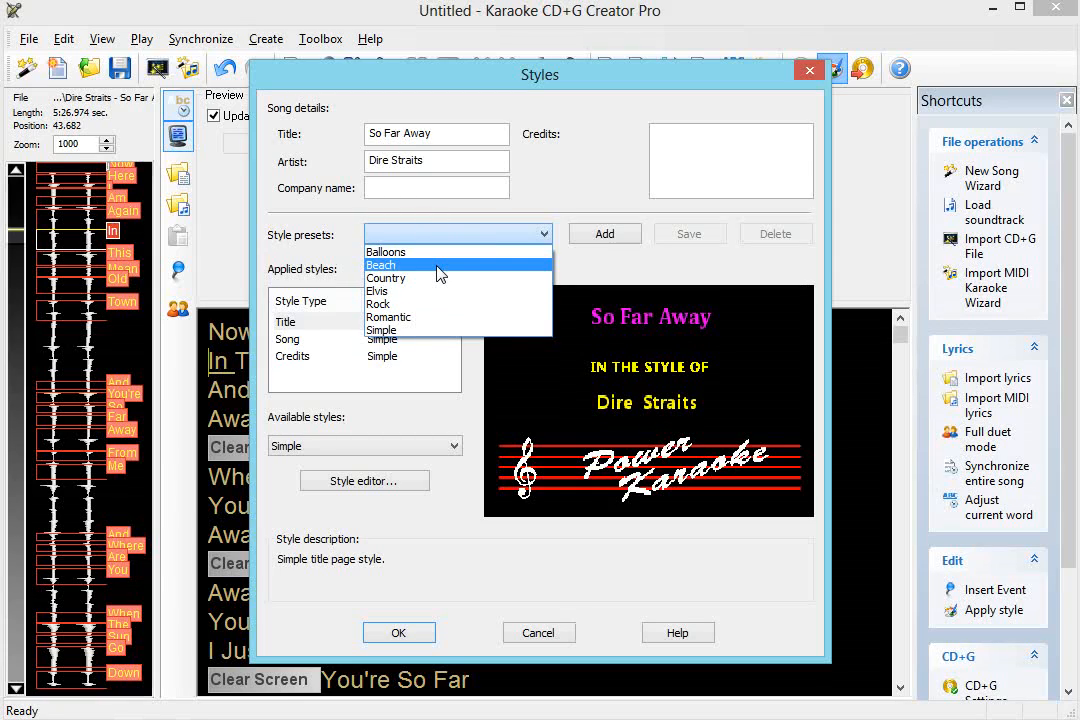
# Try the Balloons, Country and Rock presets, then select Simple and check its pages.
pyautogui.click(388, 251)
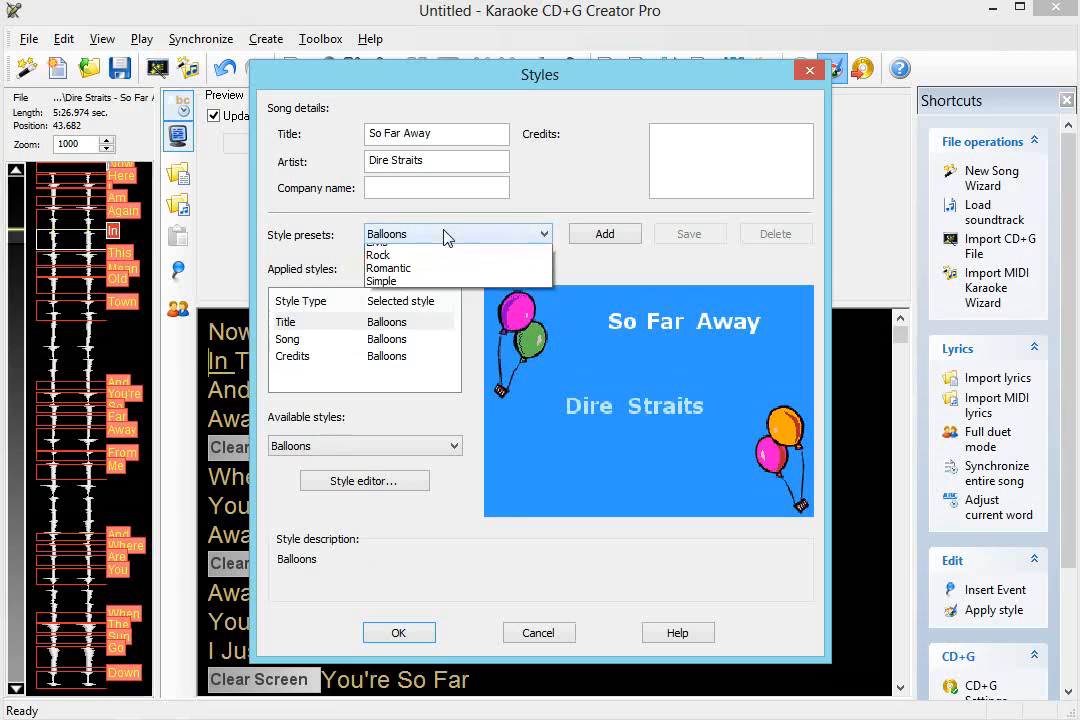
pyautogui.click(386, 278)
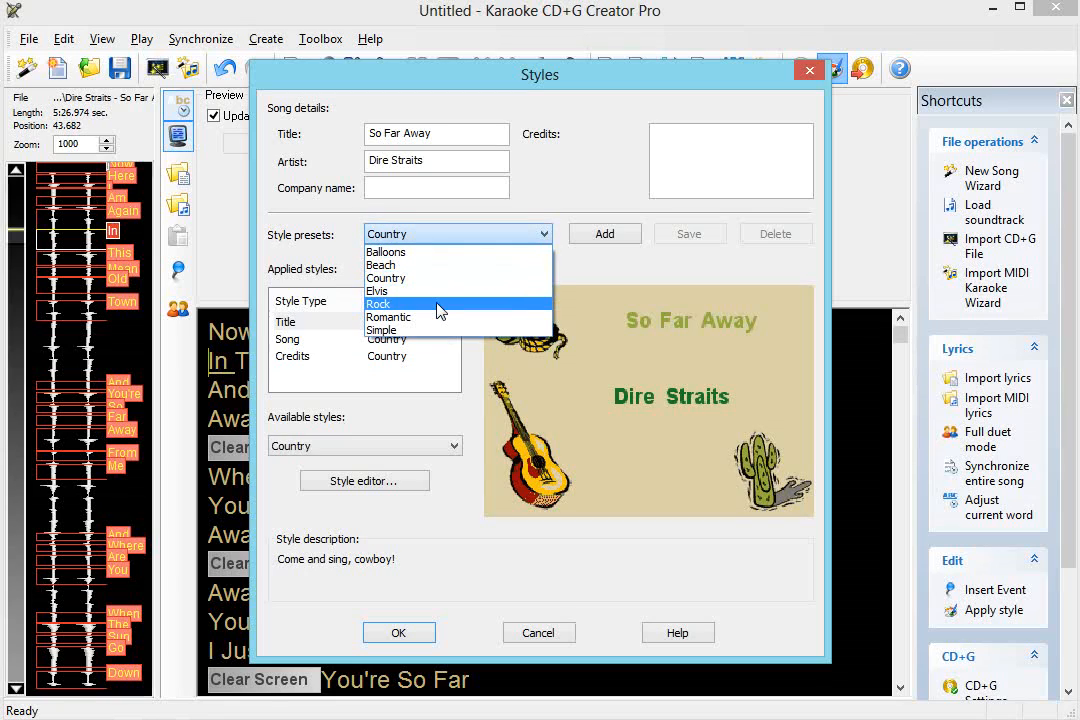
pyautogui.click(378, 304)
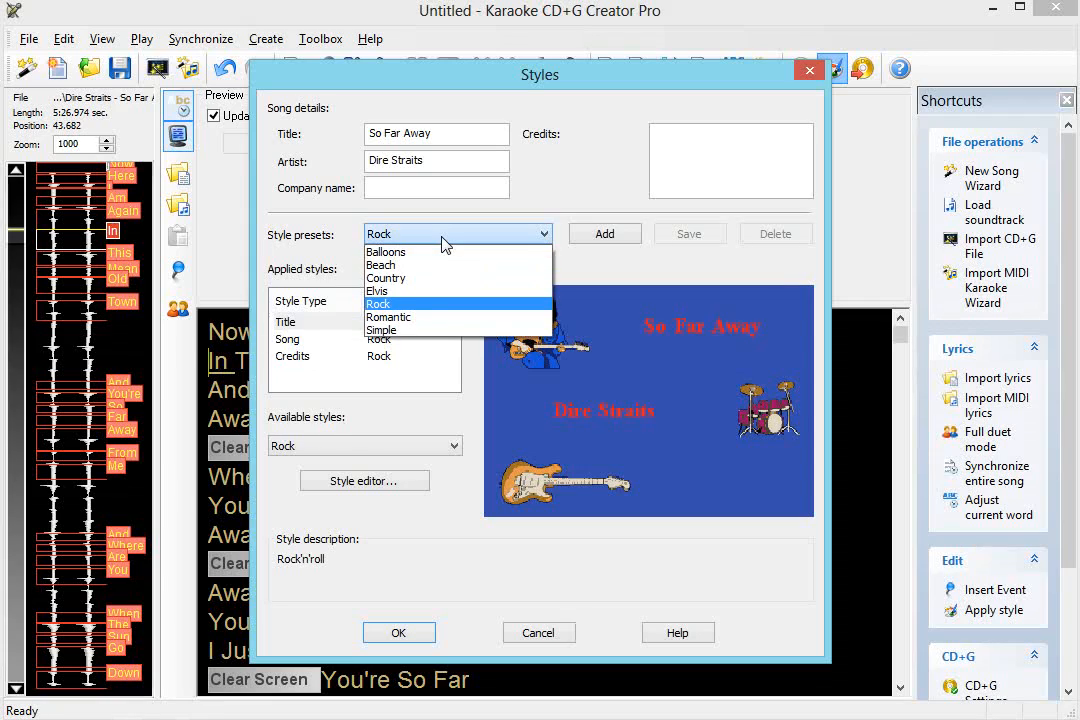
pyautogui.moveTo(435, 334)
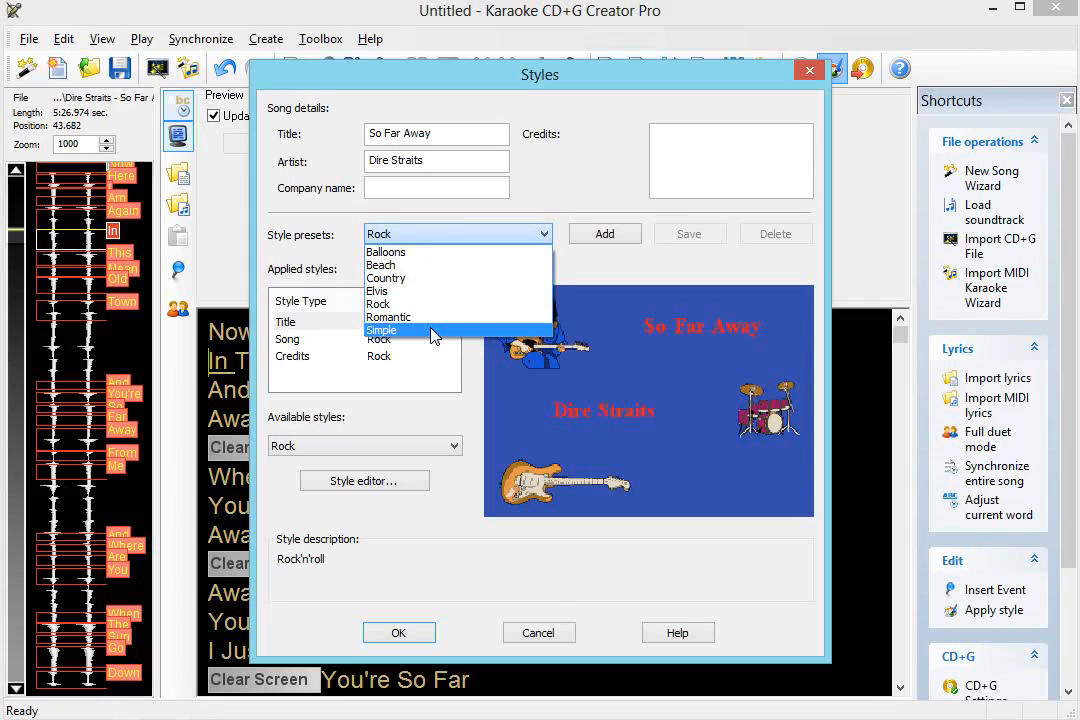
pyautogui.click(383, 330)
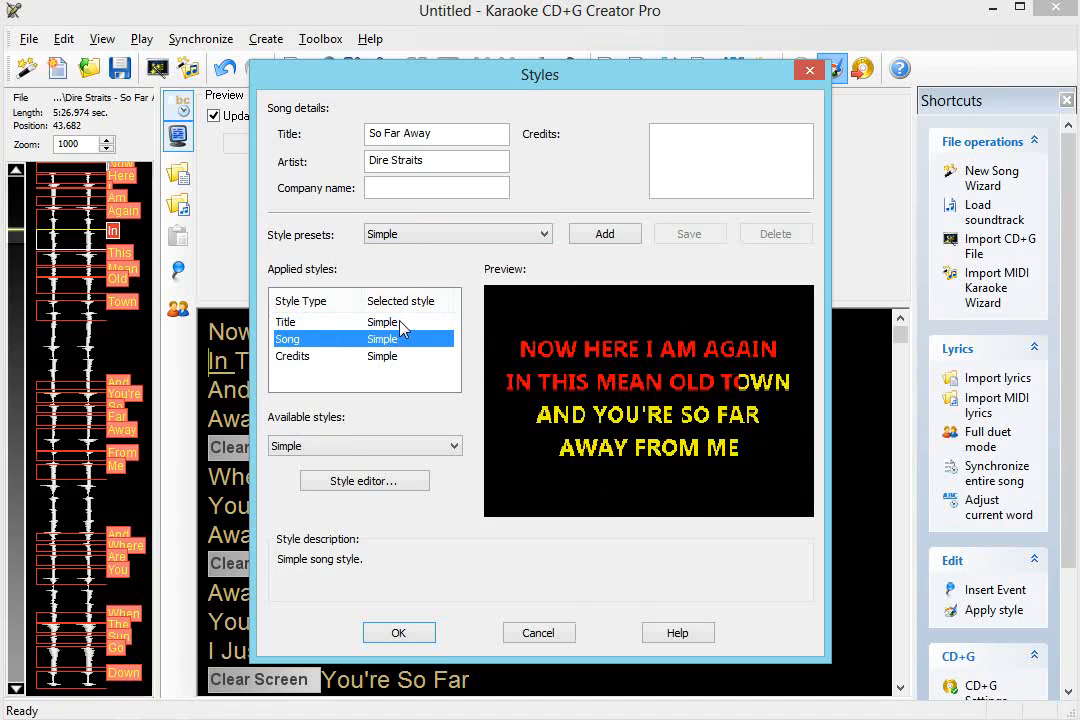
pyautogui.click(287, 321)
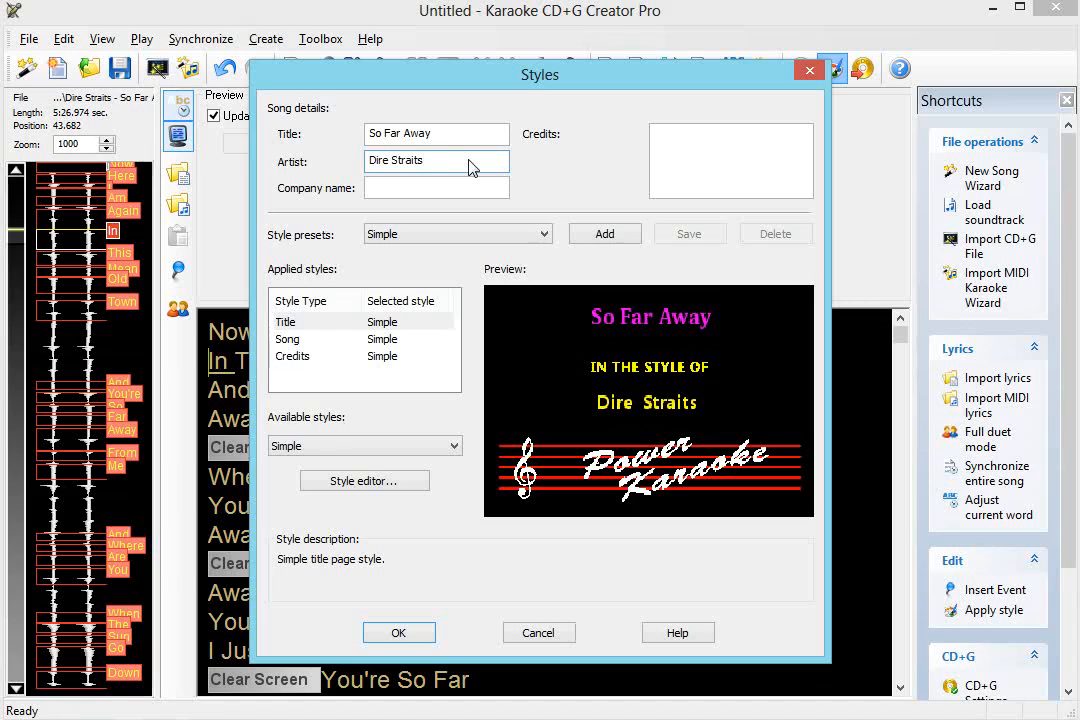
pyautogui.click(436, 160)
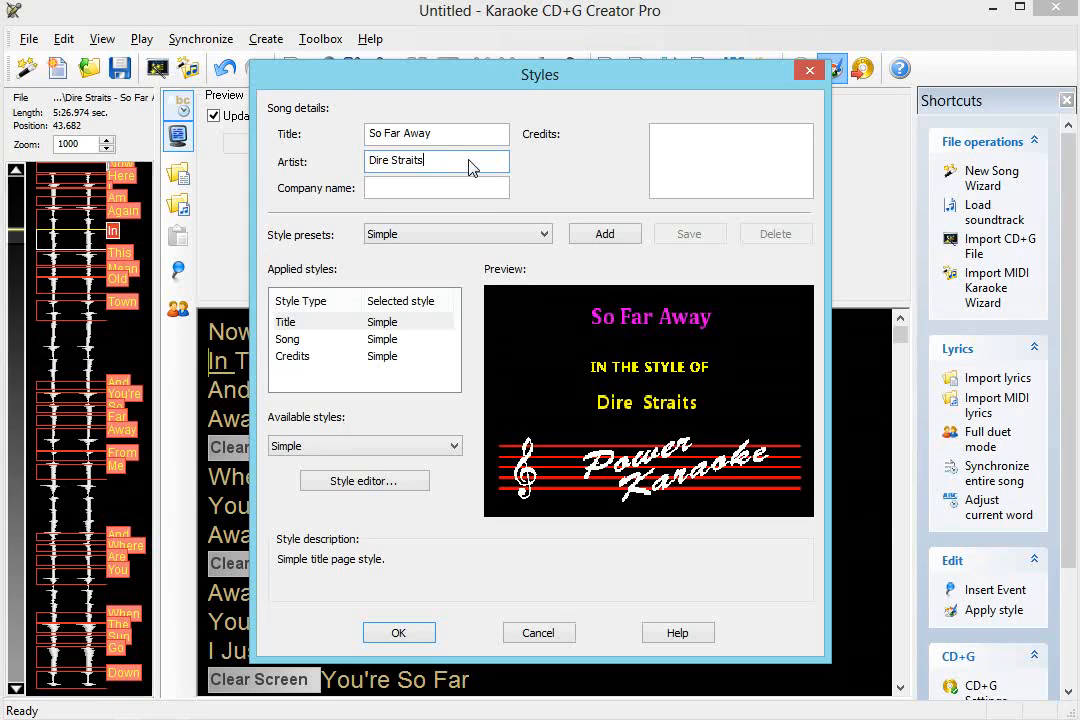
pyautogui.click(436, 133)
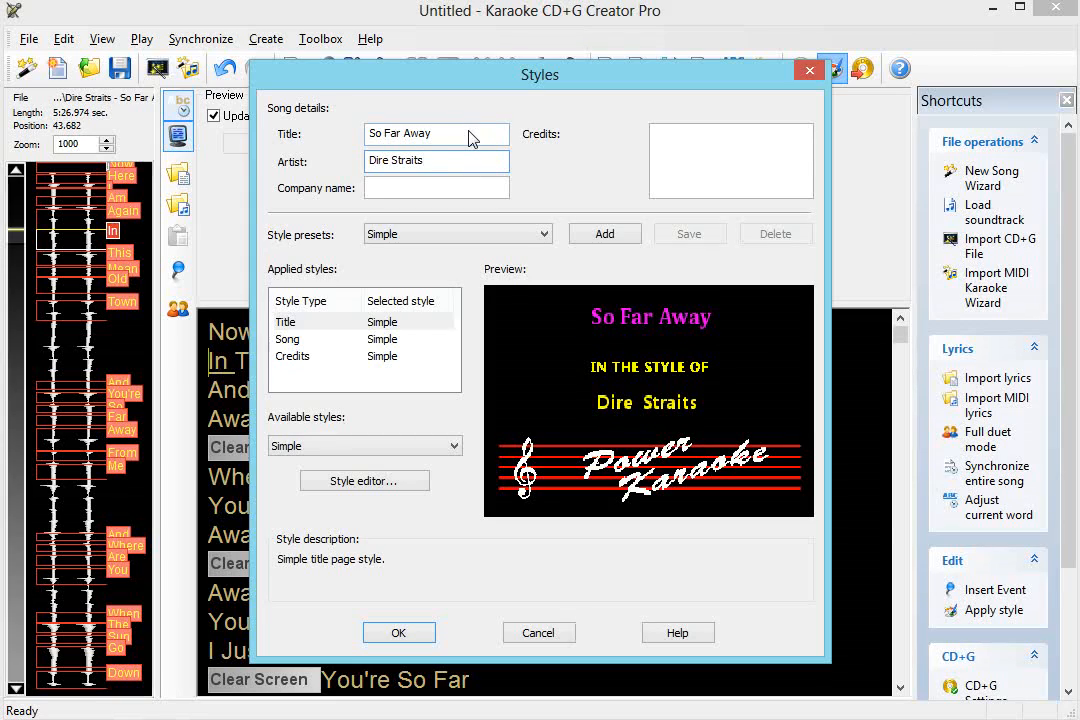
pyautogui.moveTo(576, 171)
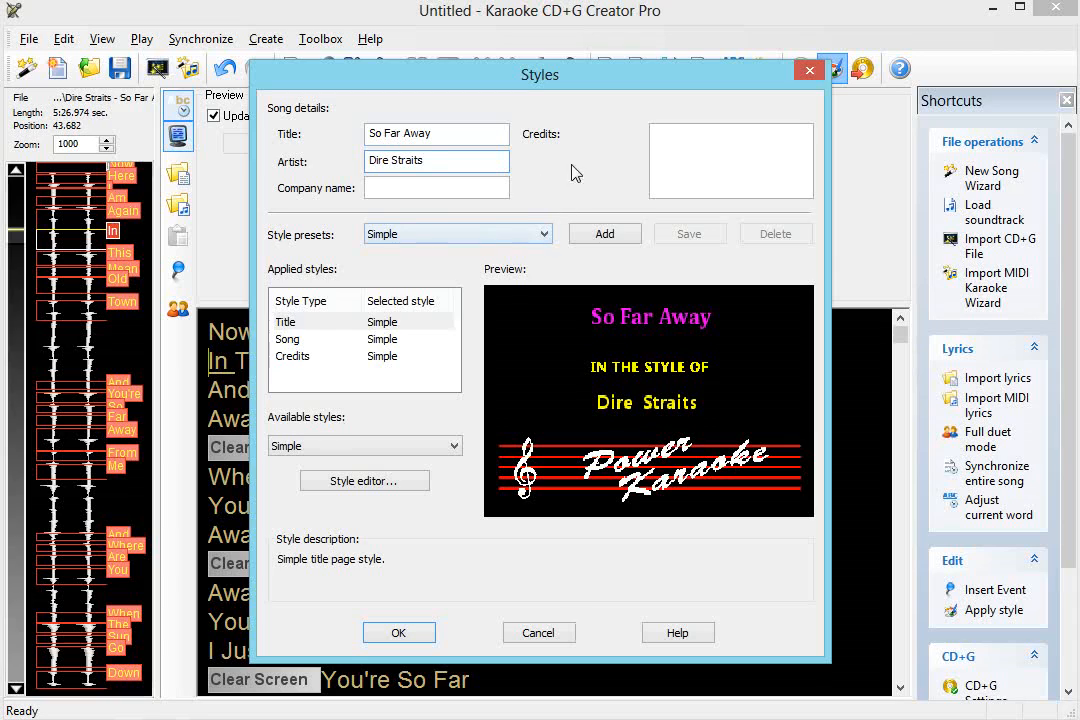
pyautogui.moveTo(399, 632)
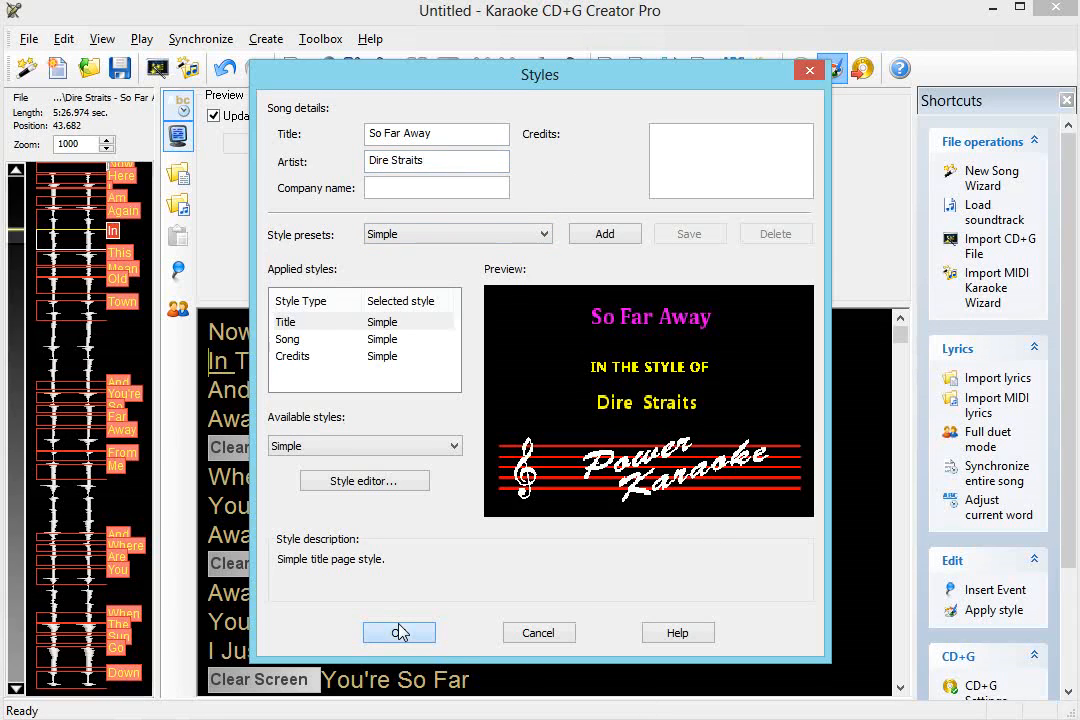
# Confirm the Simple style and preview the 'And Where Are You' verse.
pyautogui.click(399, 632)
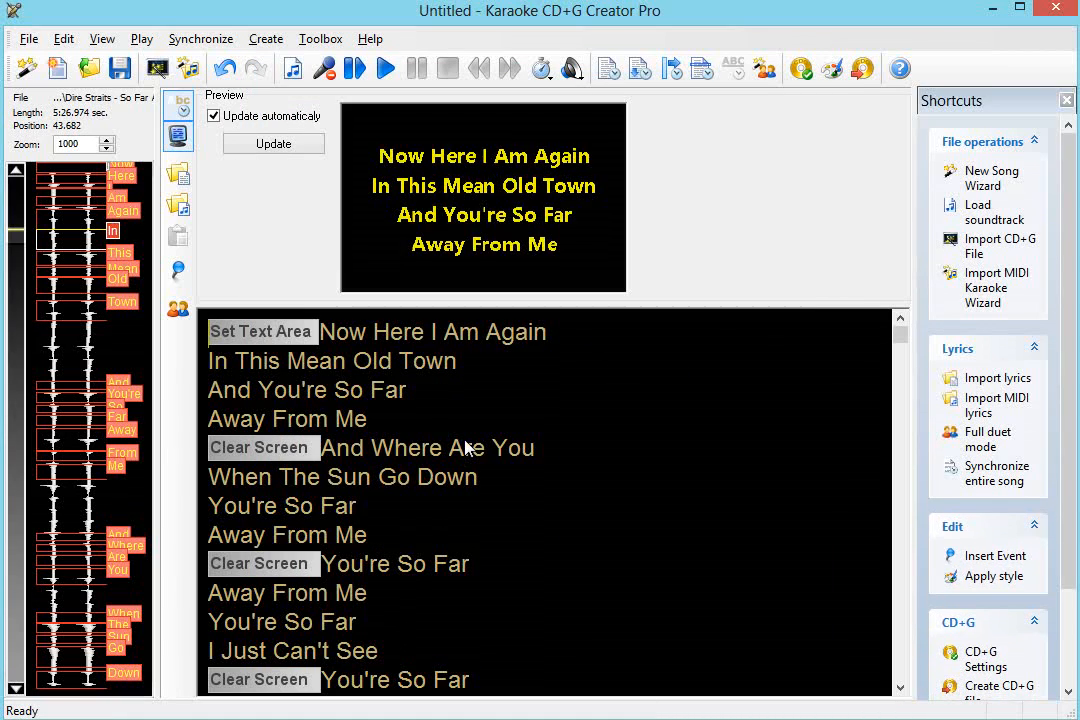
pyautogui.click(273, 143)
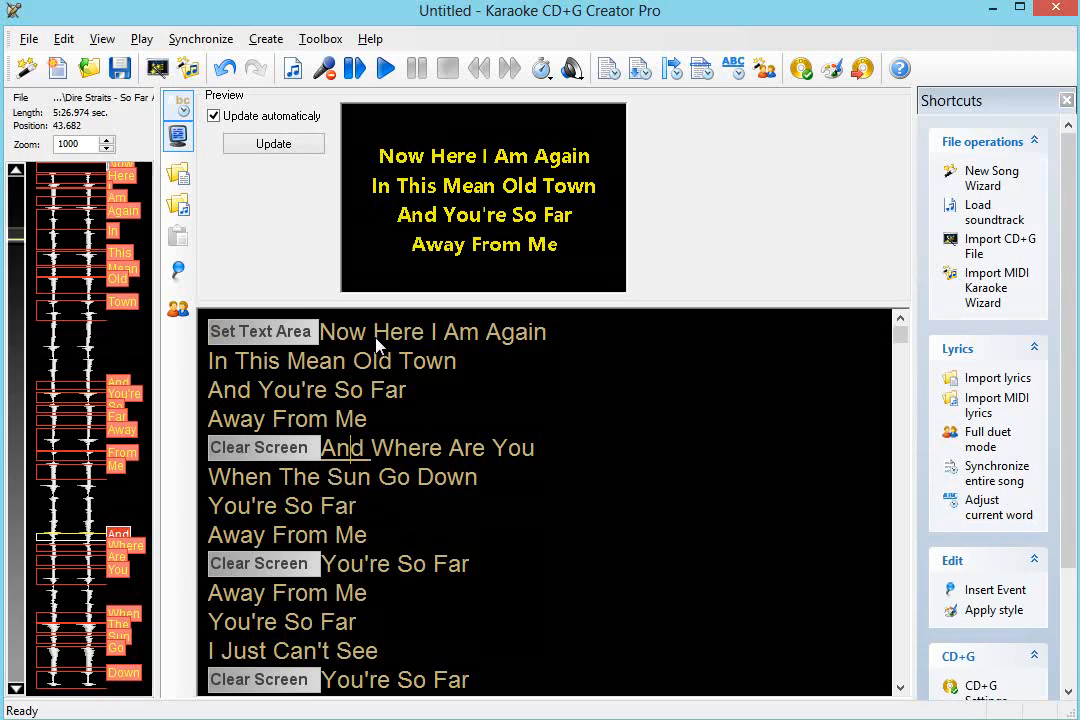
pyautogui.click(273, 143)
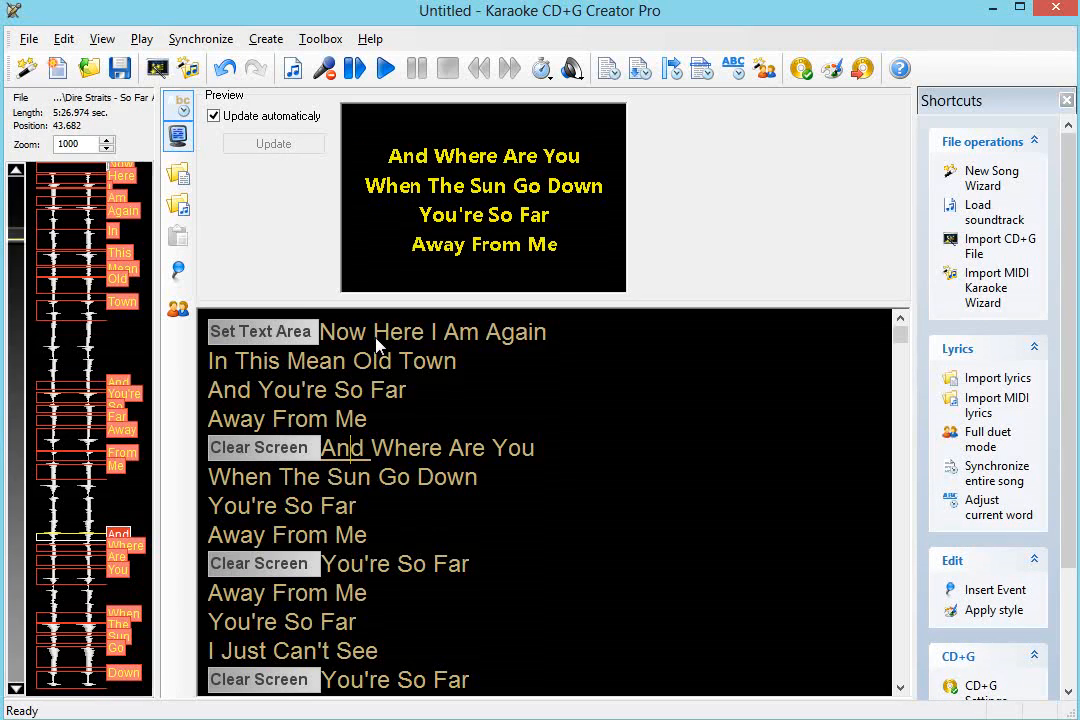
pyautogui.moveTo(400, 336)
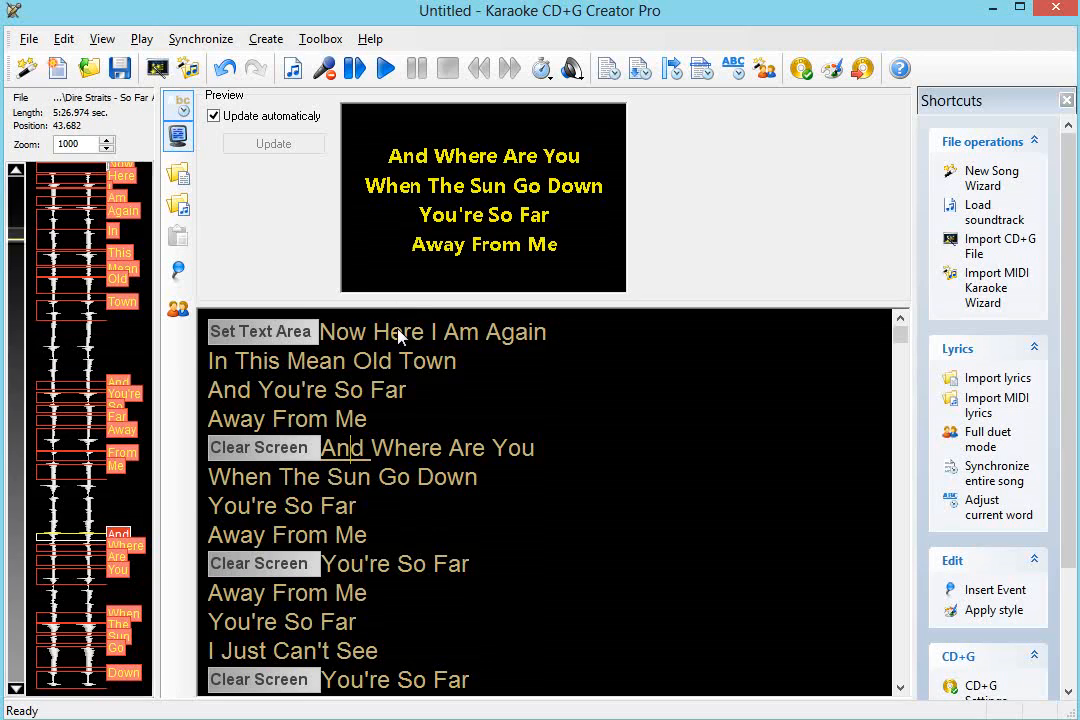
pyautogui.moveTo(817, 138)
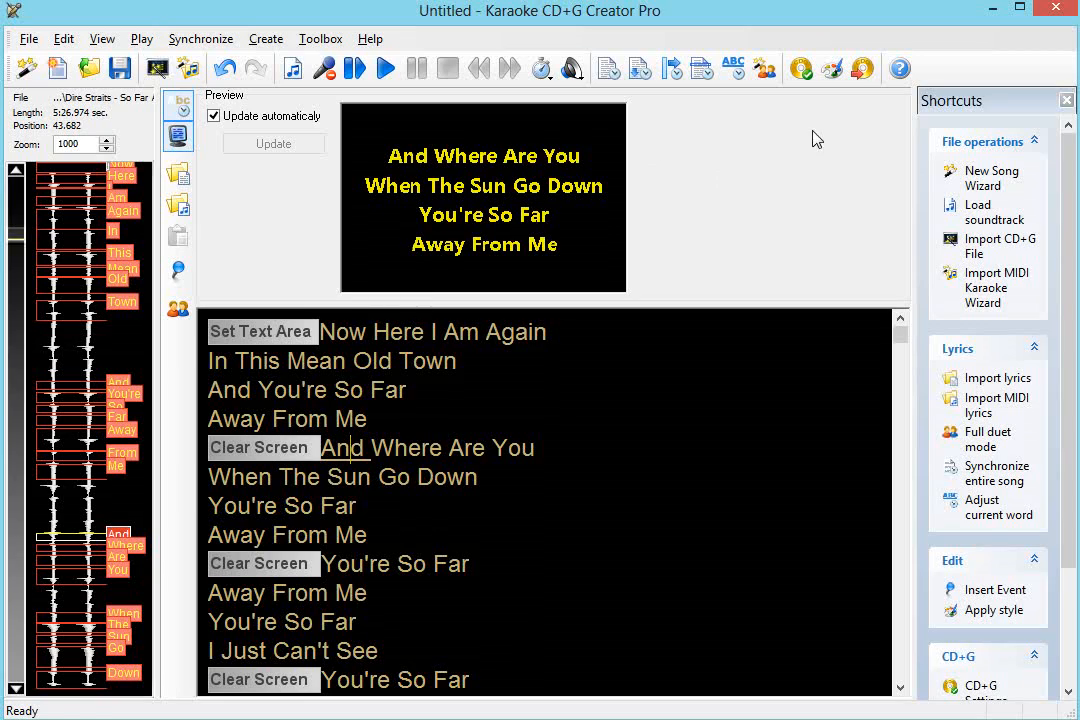
pyautogui.moveTo(862, 68)
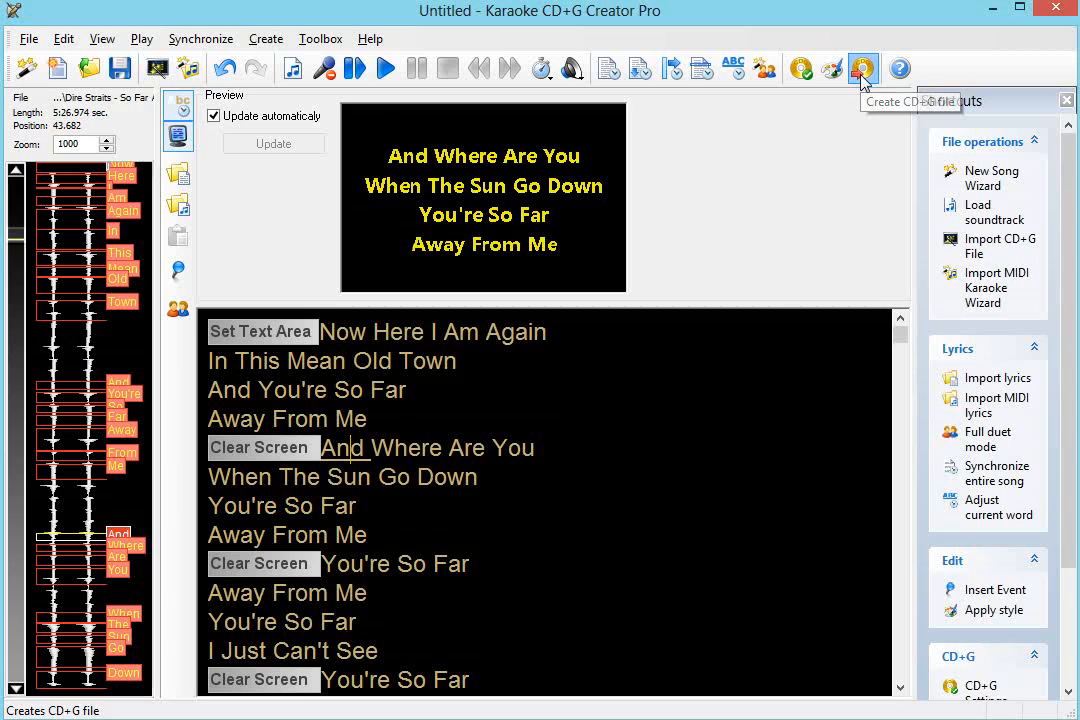
# Set up CD+G file creation with BIN output for recording on a CD.
pyautogui.click(863, 68)
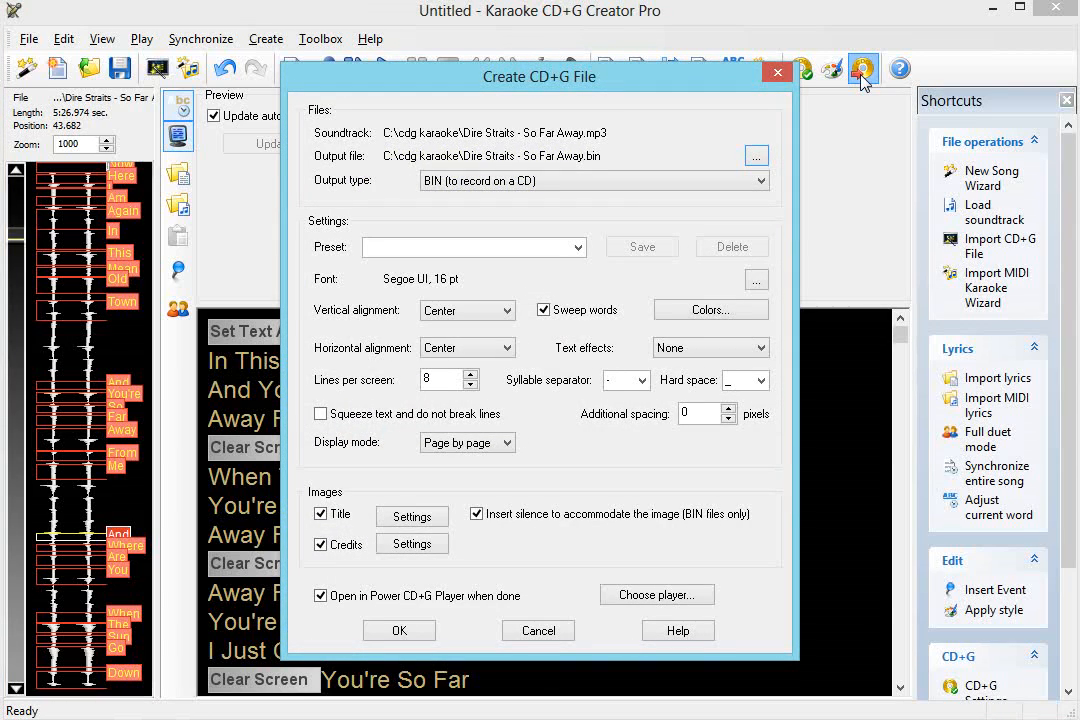
pyautogui.moveTo(388, 434)
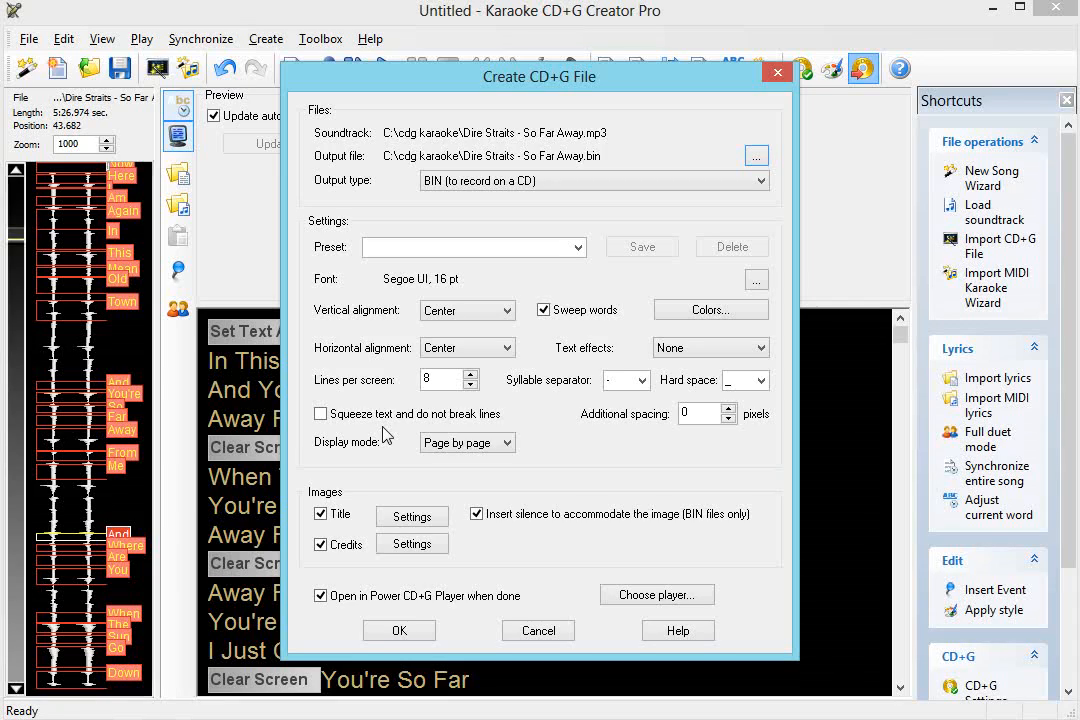
pyautogui.moveTo(669, 203)
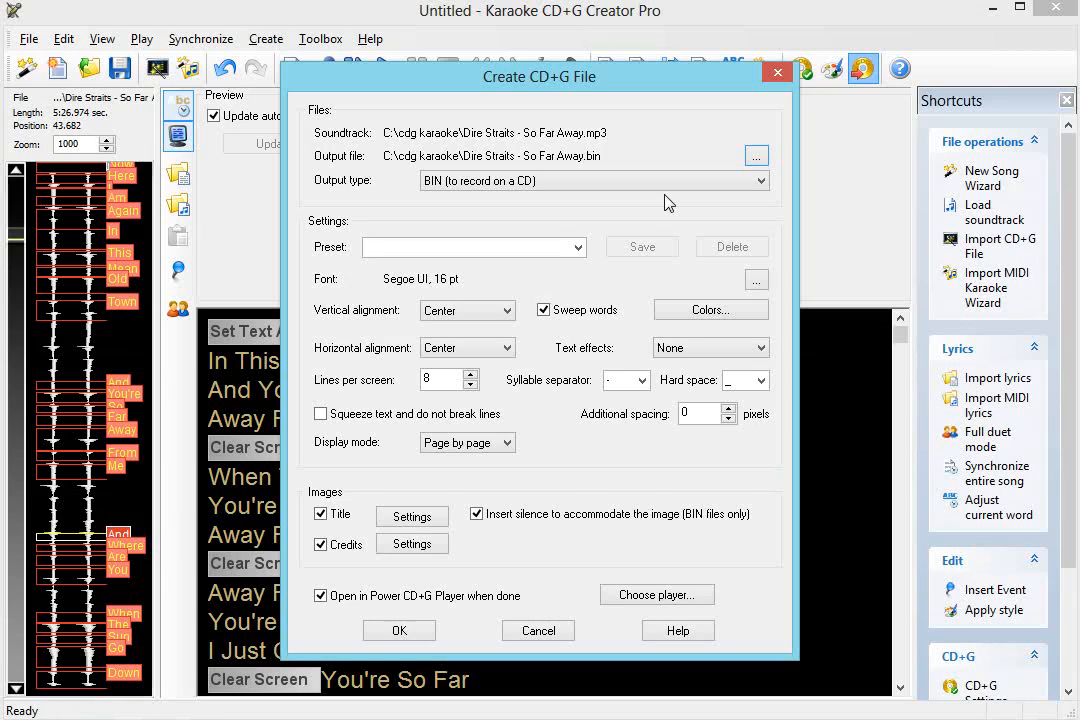
pyautogui.click(762, 181)
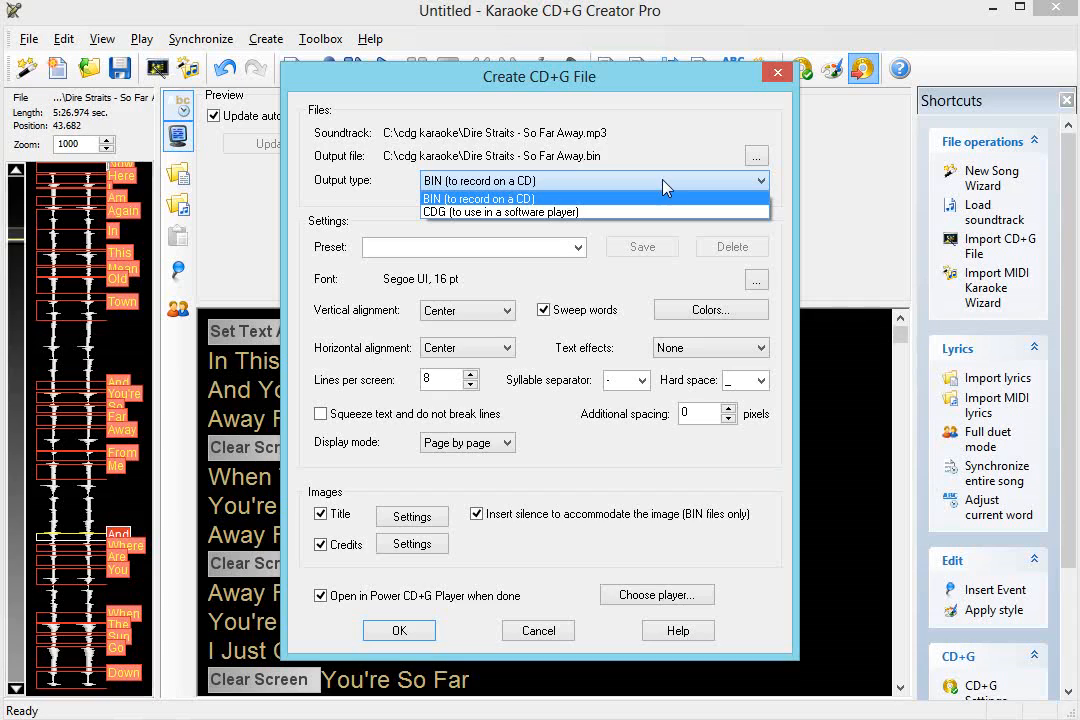
pyautogui.click(480, 197)
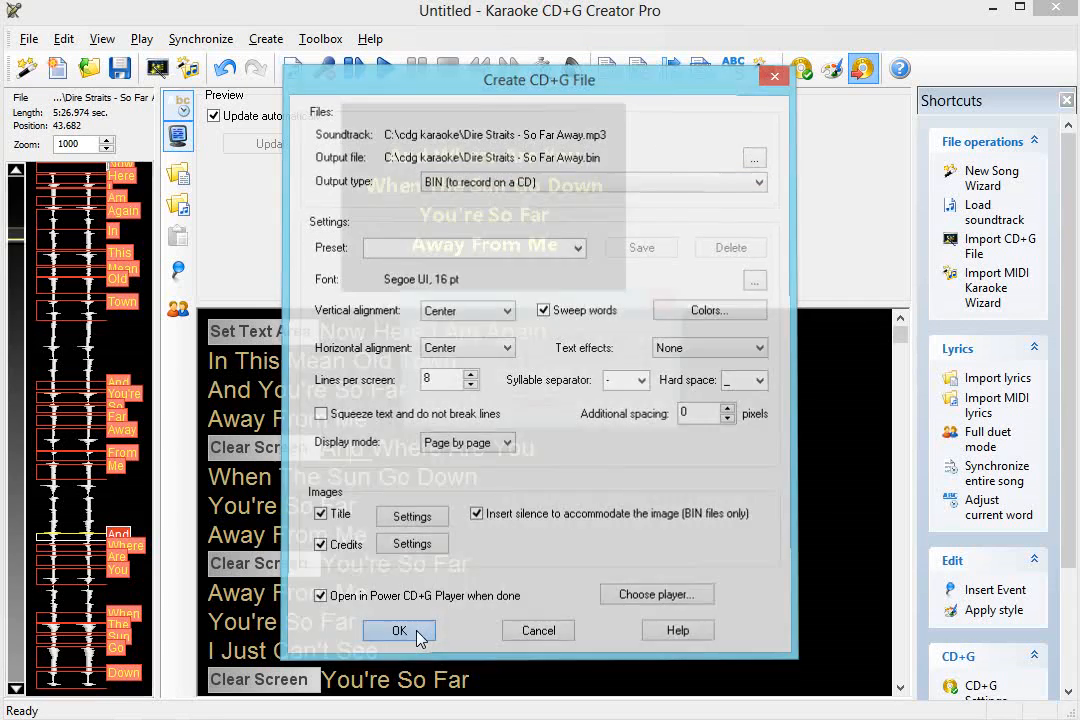
# Create the BIN file, play it in Power CD+G Player, and skip ahead to the lyrics.
pyautogui.click(399, 631)
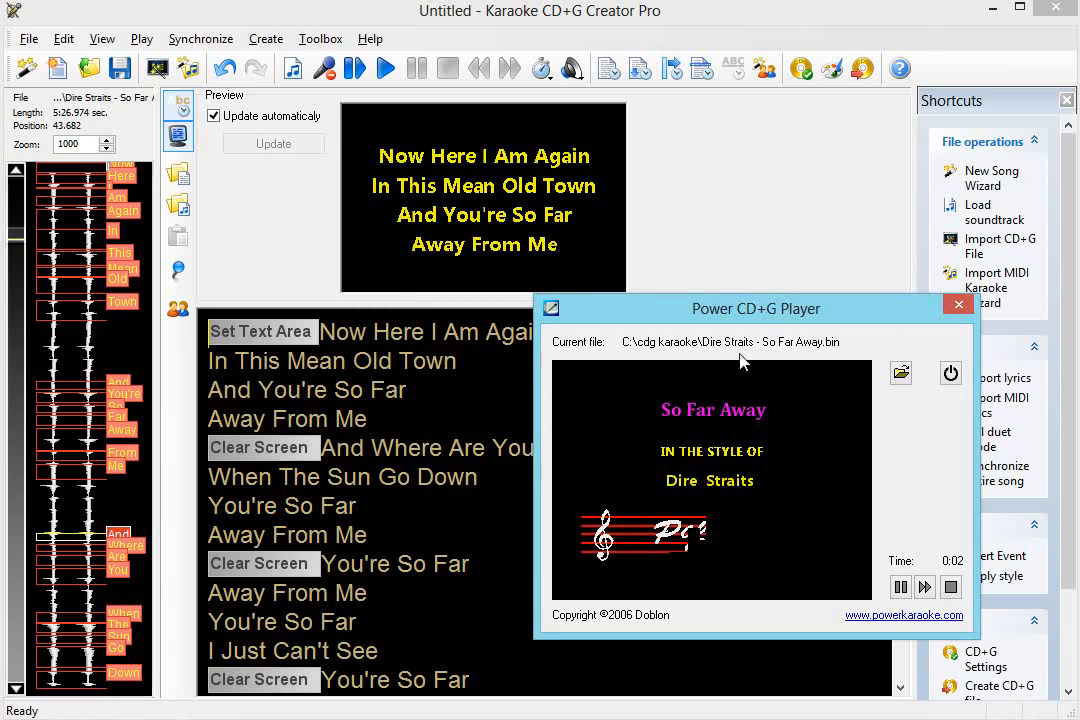
pyautogui.moveTo(756, 308); pyautogui.dragTo(556, 212)
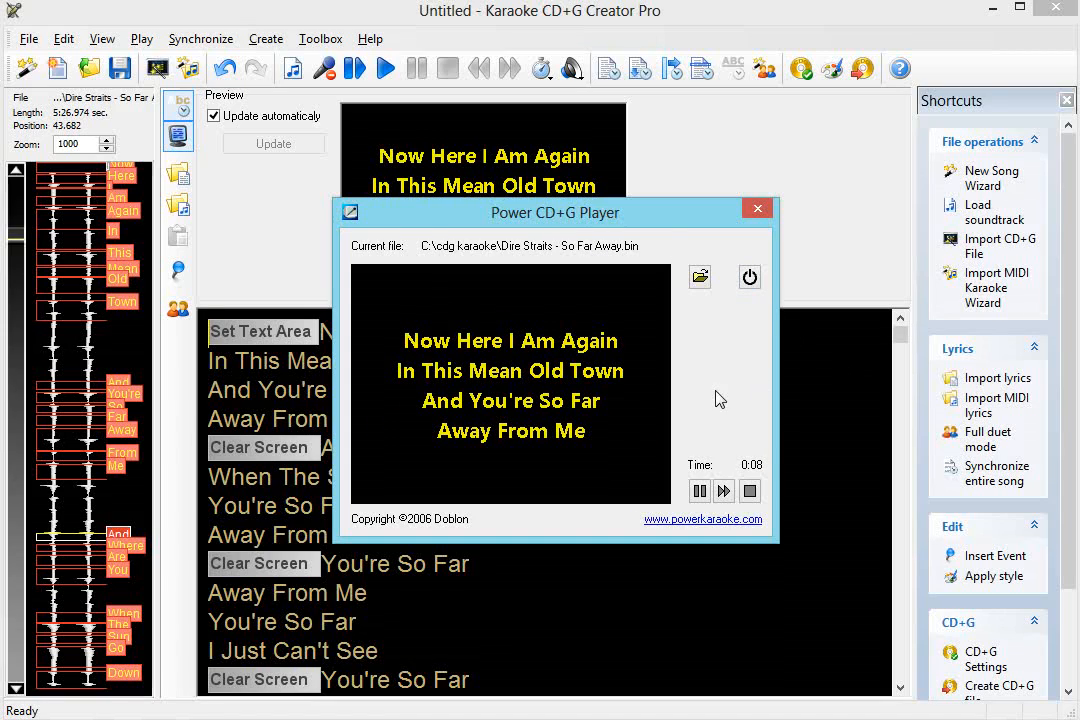
pyautogui.moveTo(753, 382)
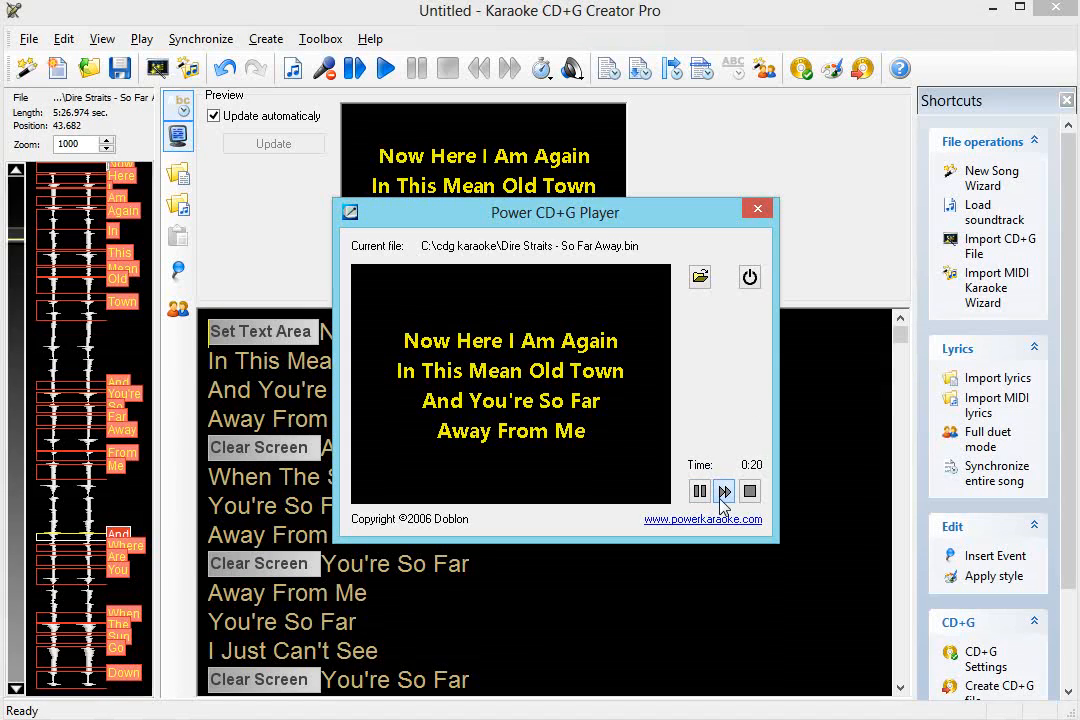
pyautogui.click(724, 491)
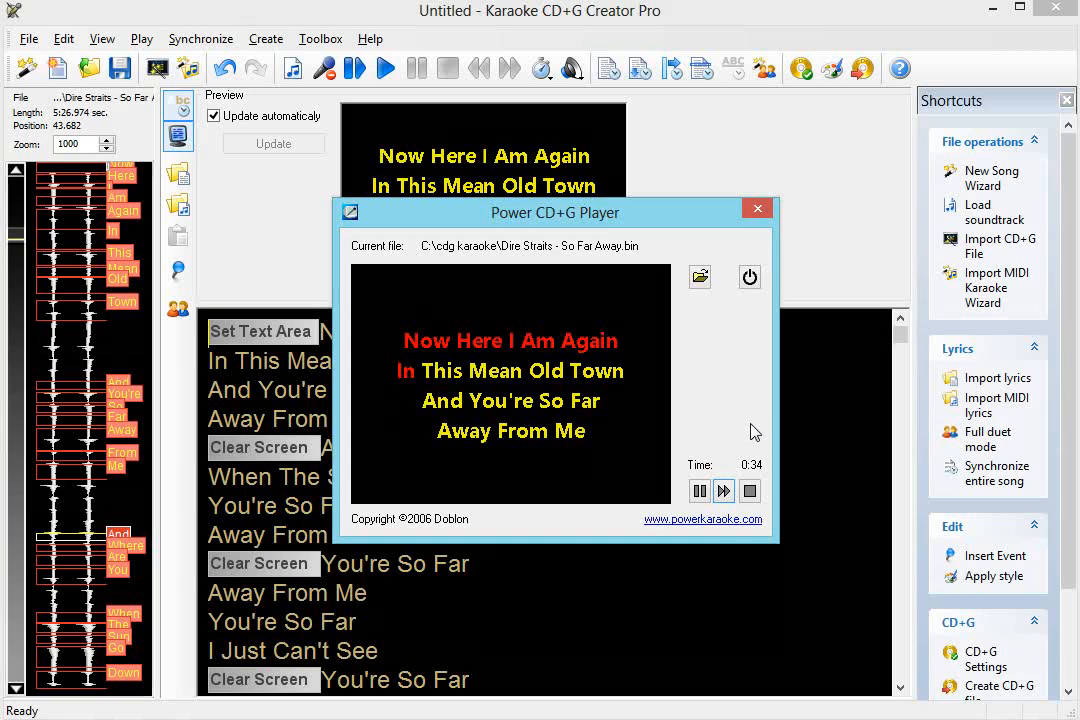